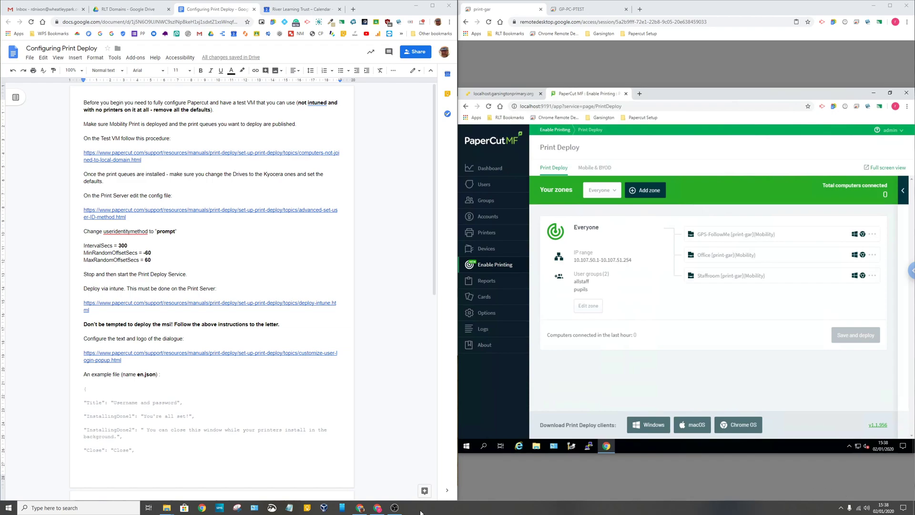
{"action": "mouse_move", "coordinate": [395, 507]}
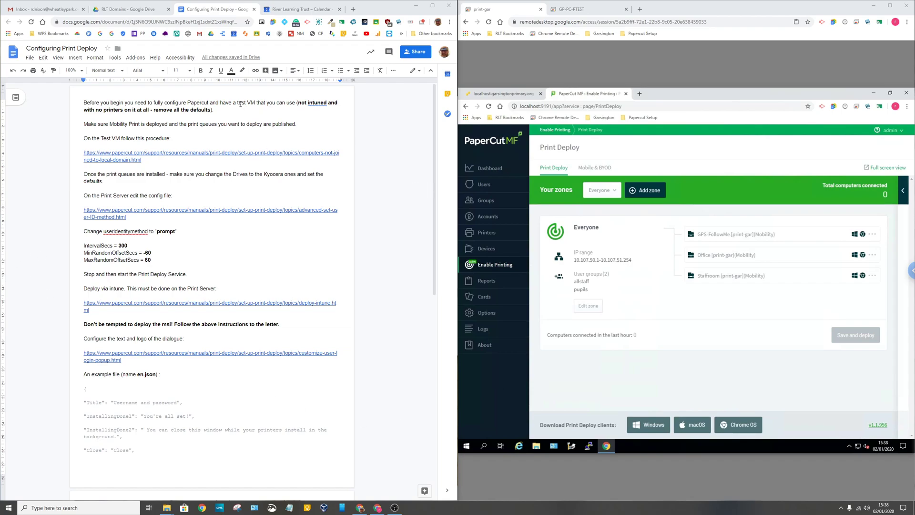
Step: Reach the Mobility Print admin site via Mobile & BYOD, bypassing the certificate warning
{"action": "double_click", "coordinate": [246, 103]}
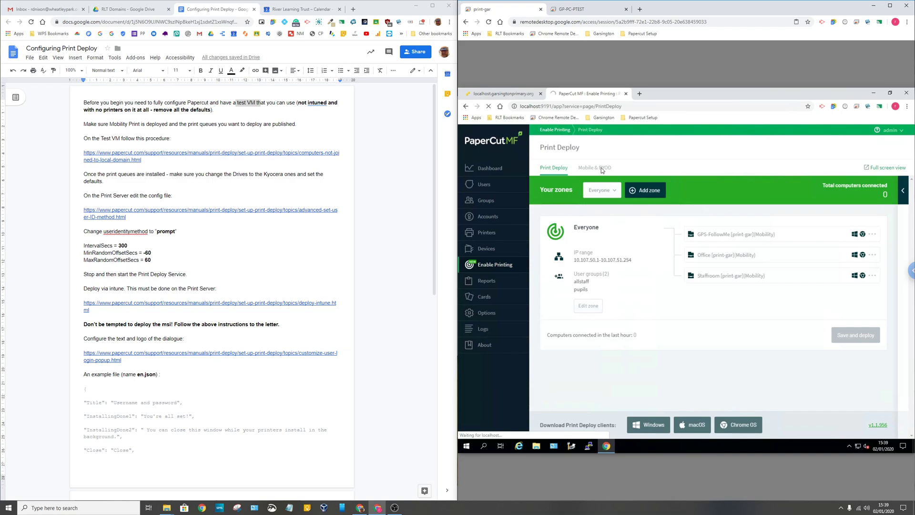
{"action": "left_click", "coordinate": [590, 168]}
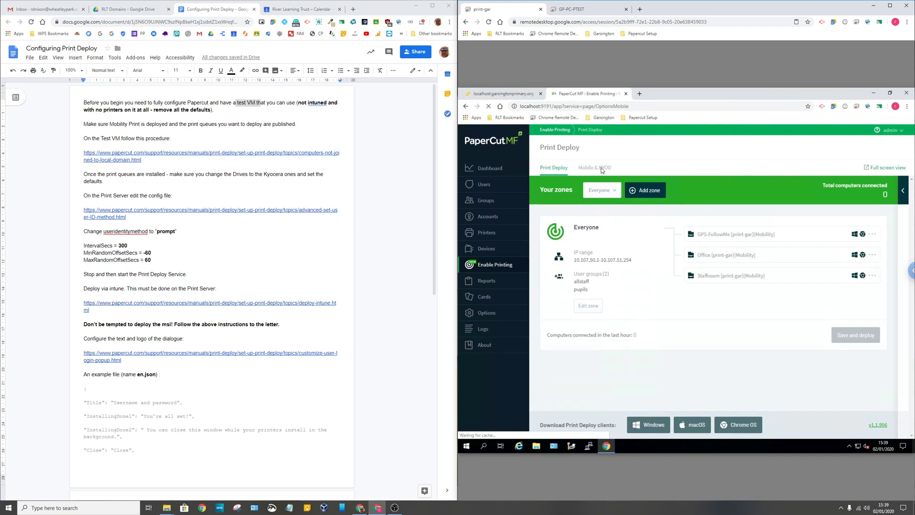
{"action": "left_click", "coordinate": [594, 168]}
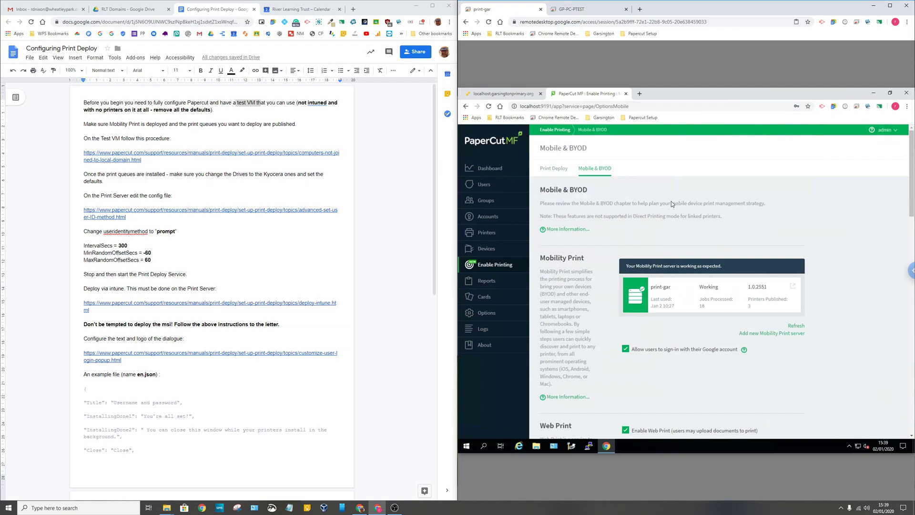
{"action": "mouse_move", "coordinate": [685, 340]}
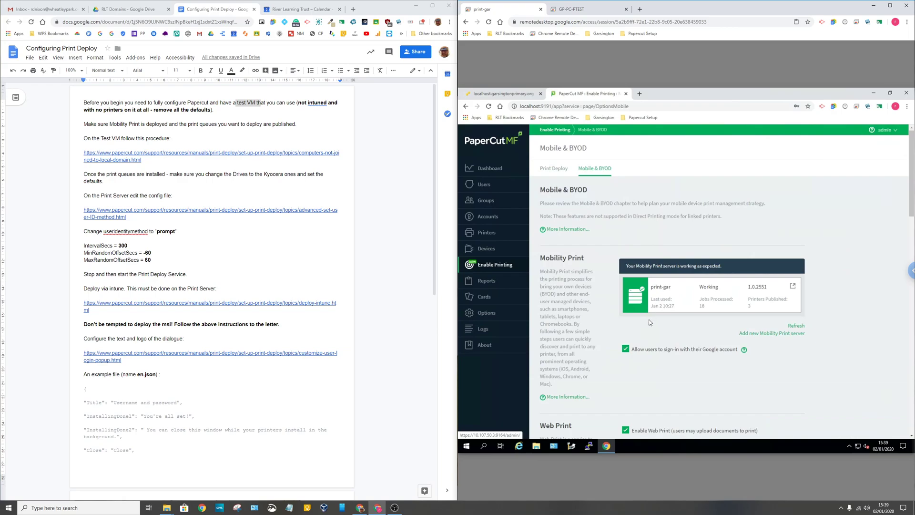
{"action": "mouse_move", "coordinate": [659, 291]}
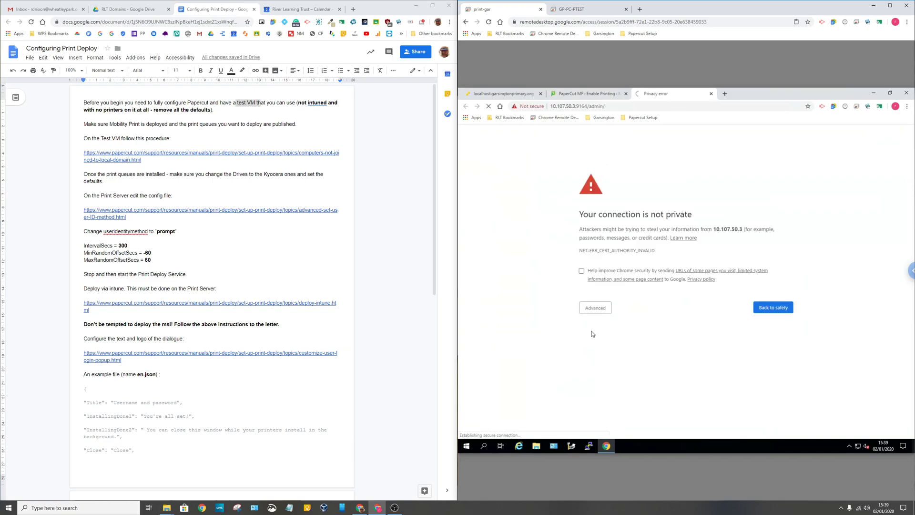
{"action": "left_click", "coordinate": [595, 308]}
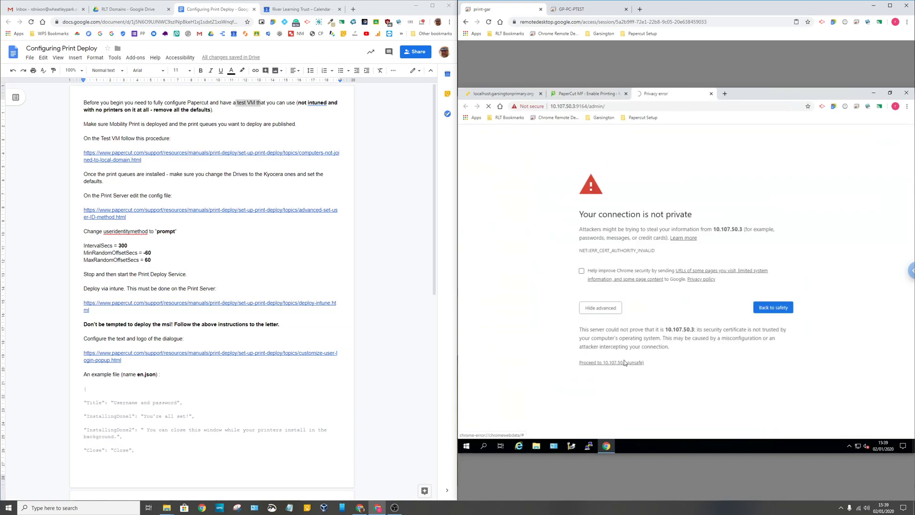
{"action": "left_click", "coordinate": [610, 362]}
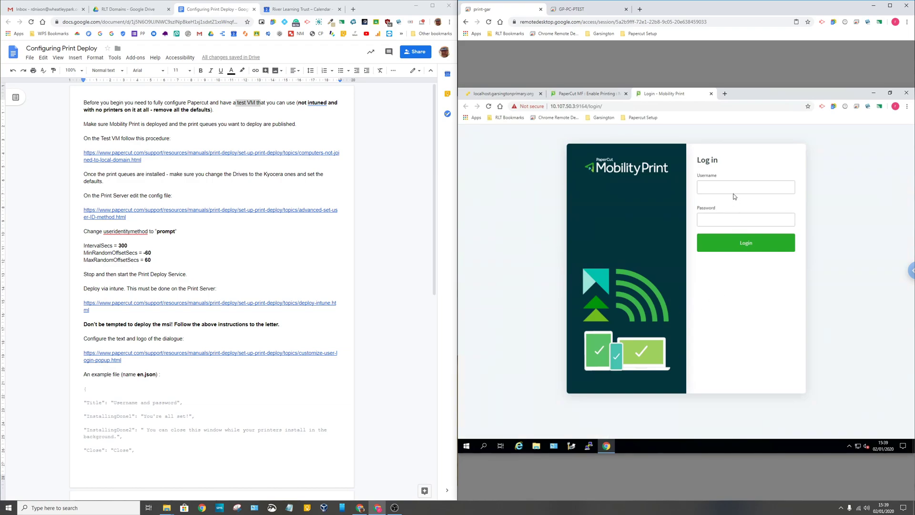
Step: Sign in to the Mobility Print admin console as 'admin'
{"action": "type", "text": "a"}
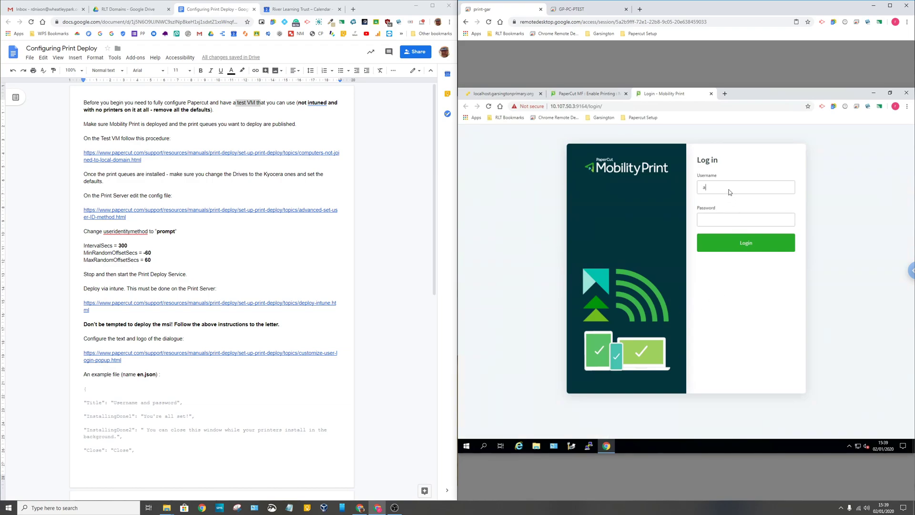
{"action": "type", "text": "dmin"}
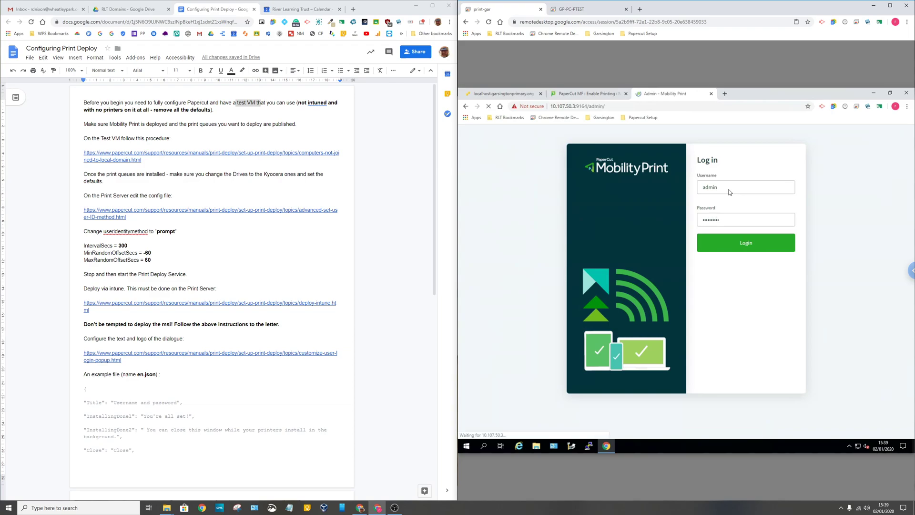
{"action": "left_click", "coordinate": [745, 242]}
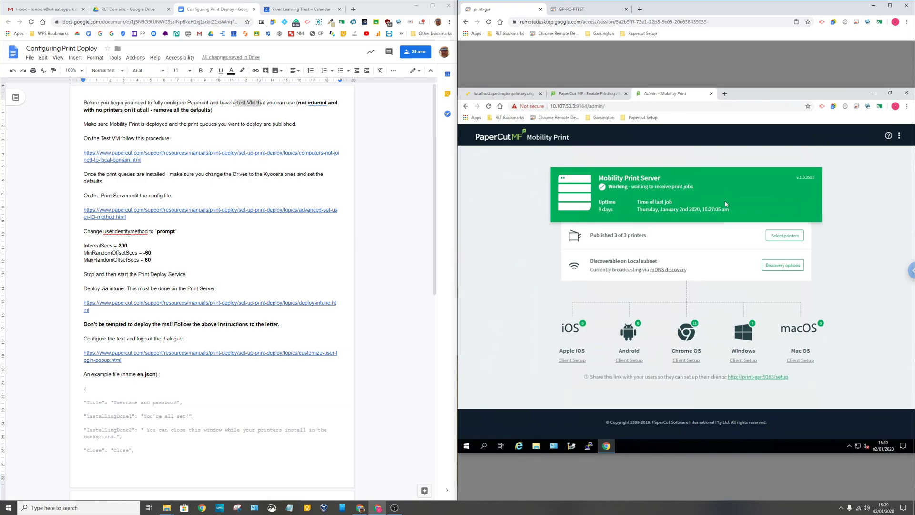
{"action": "mouse_move", "coordinate": [656, 281]}
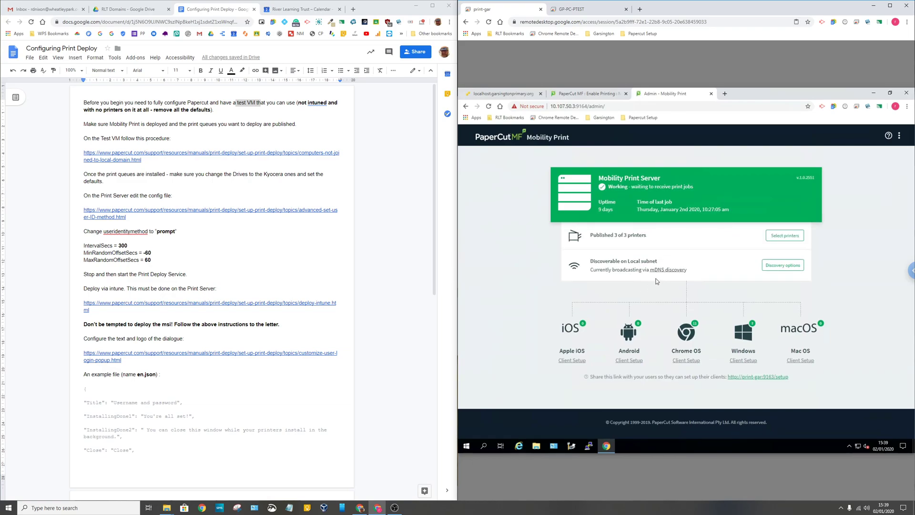
{"action": "mouse_move", "coordinate": [672, 269]}
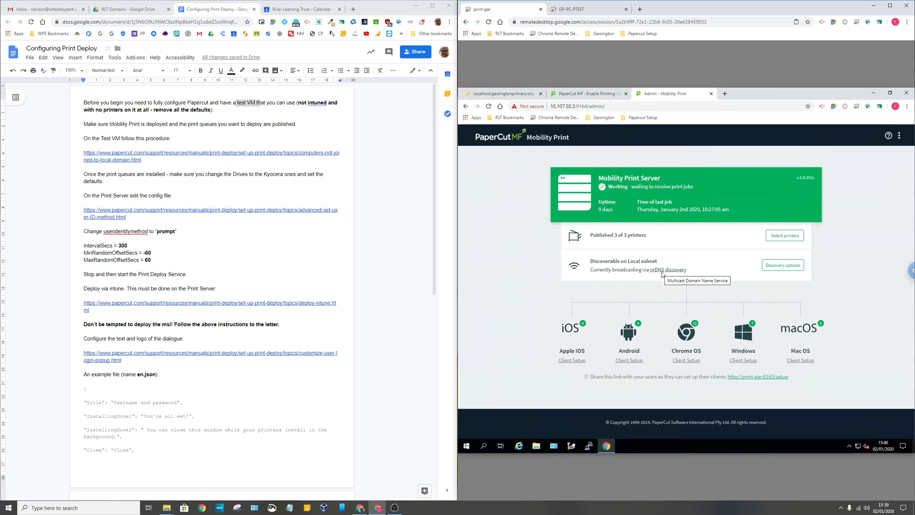
{"action": "mouse_move", "coordinate": [666, 277]}
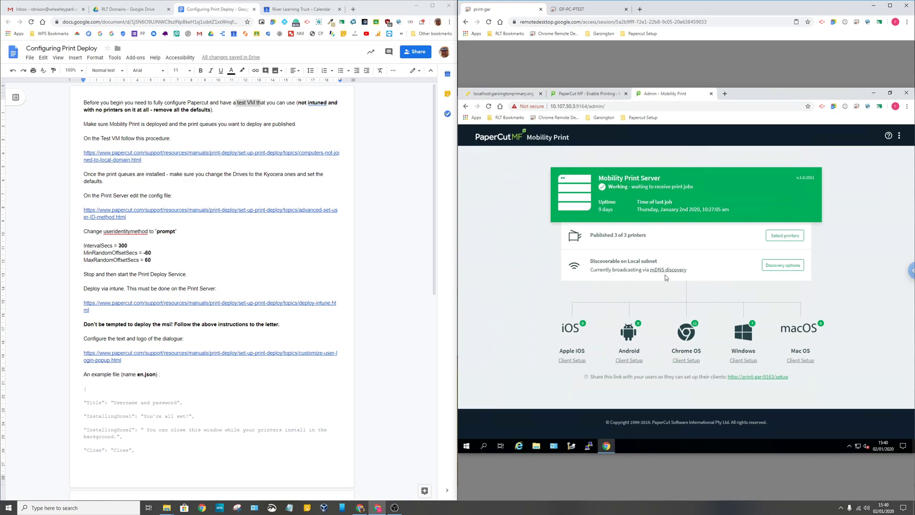
{"action": "mouse_move", "coordinate": [584, 248]}
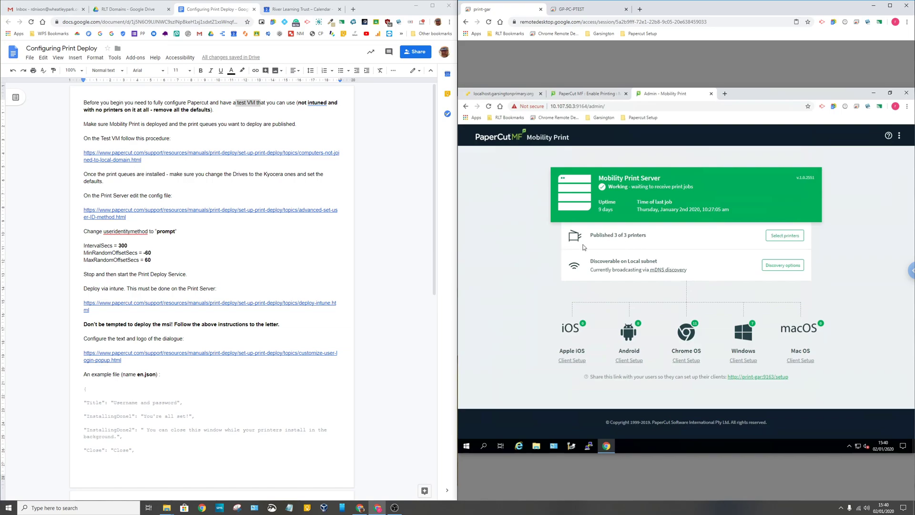
{"action": "mouse_move", "coordinate": [645, 248]}
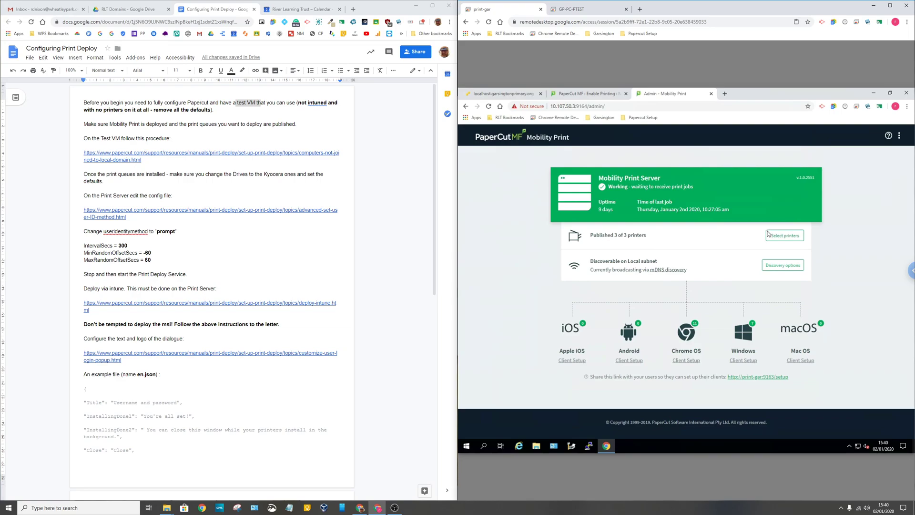
{"action": "left_click", "coordinate": [783, 236]}
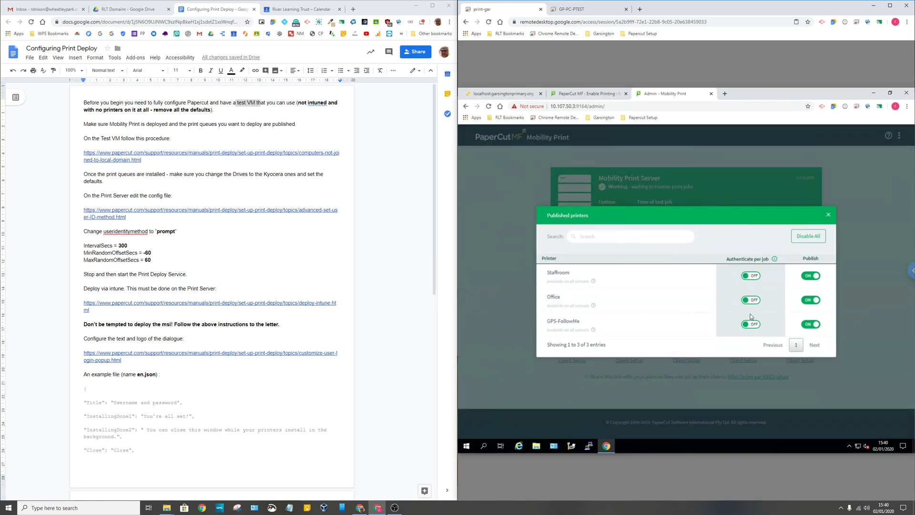
{"action": "mouse_move", "coordinate": [701, 309]}
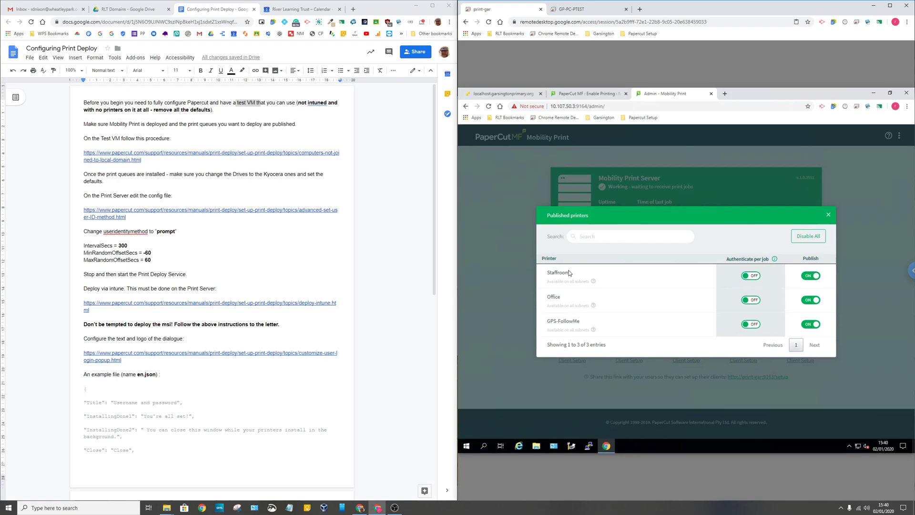
{"action": "mouse_move", "coordinate": [585, 303]}
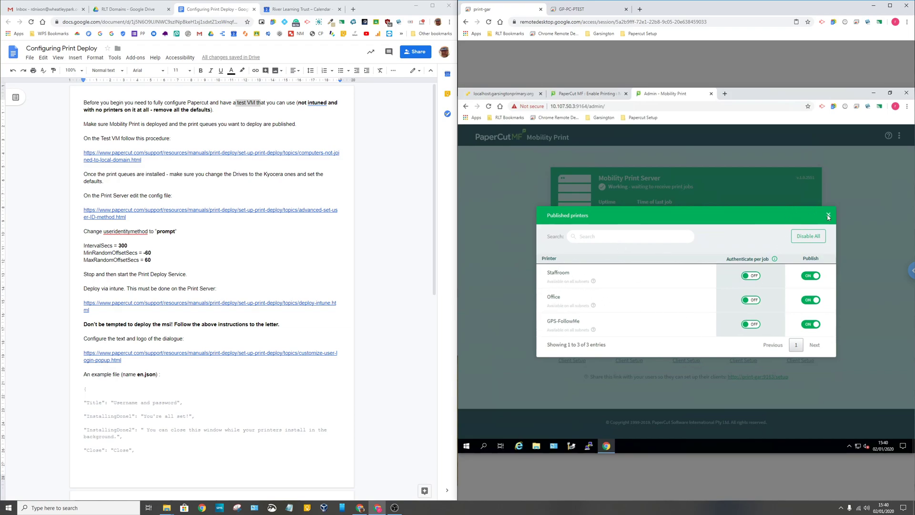
{"action": "left_click", "coordinate": [828, 216]}
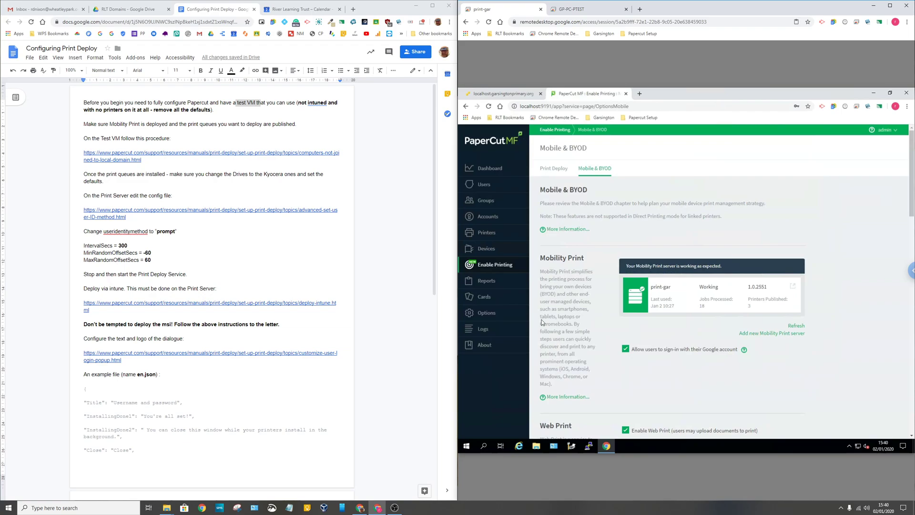
{"action": "mouse_move", "coordinate": [541, 321]}
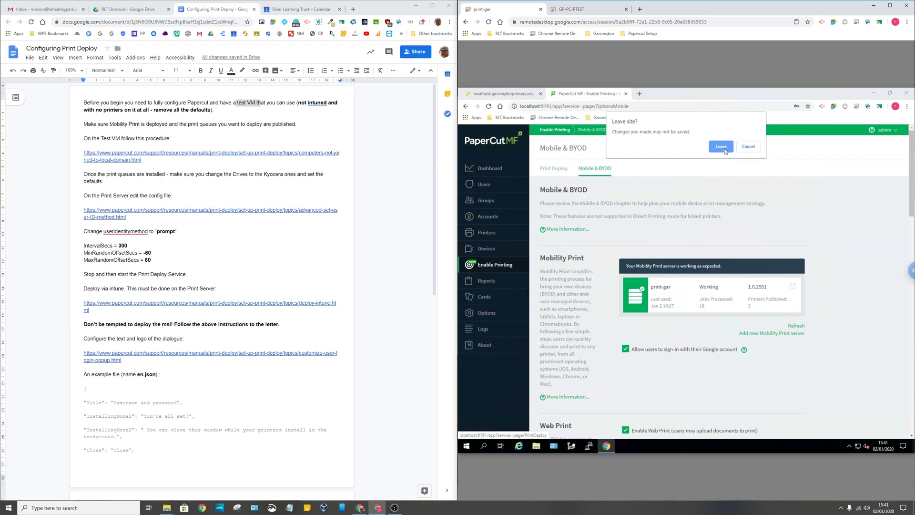
Step: Leave the Mobile & BYOD page without saving, returning to the Print Deploy zones
{"action": "left_click", "coordinate": [720, 146]}
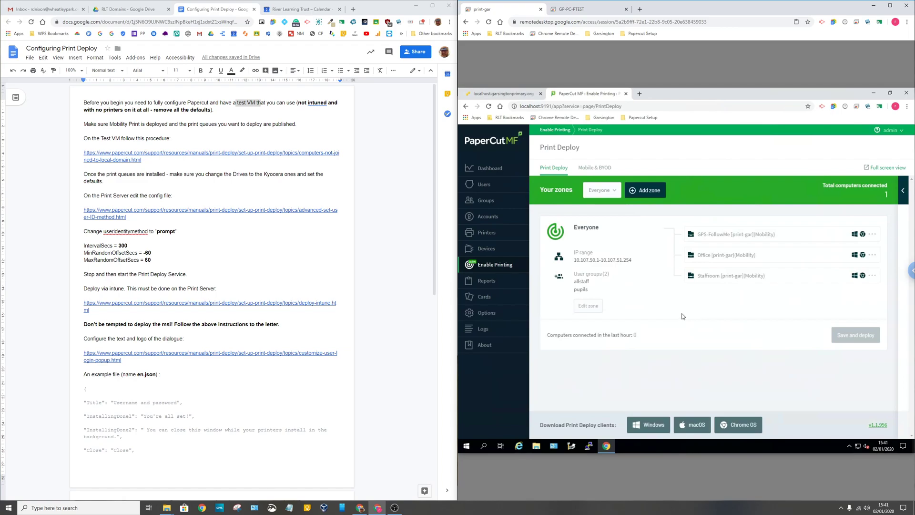
{"action": "mouse_move", "coordinate": [719, 291]}
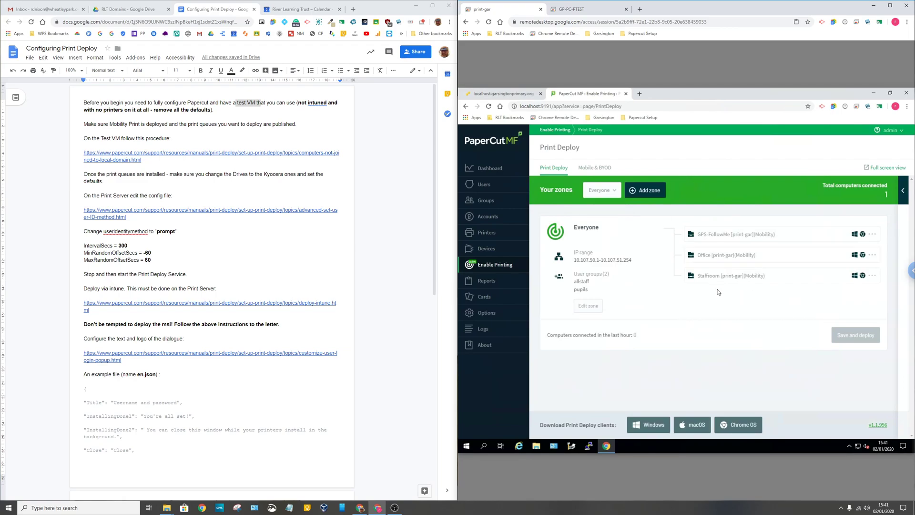
{"action": "mouse_move", "coordinate": [715, 290]}
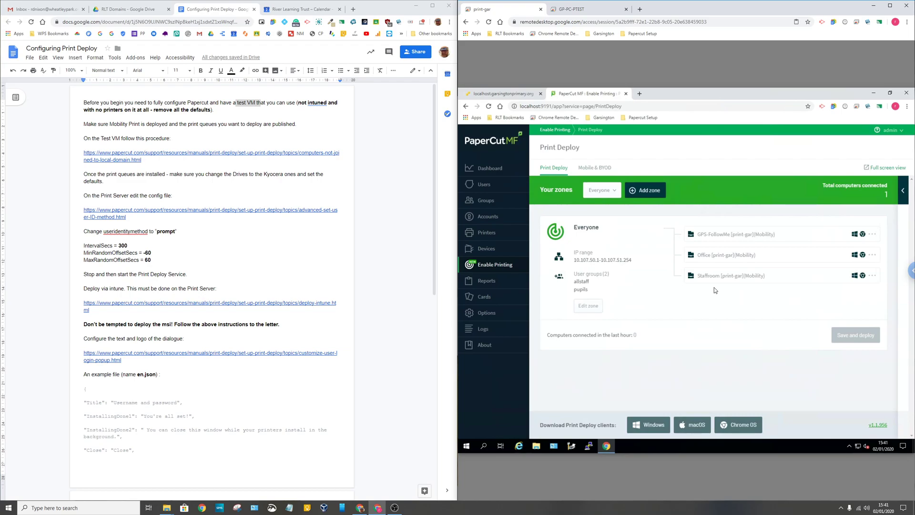
{"action": "mouse_move", "coordinate": [716, 295]}
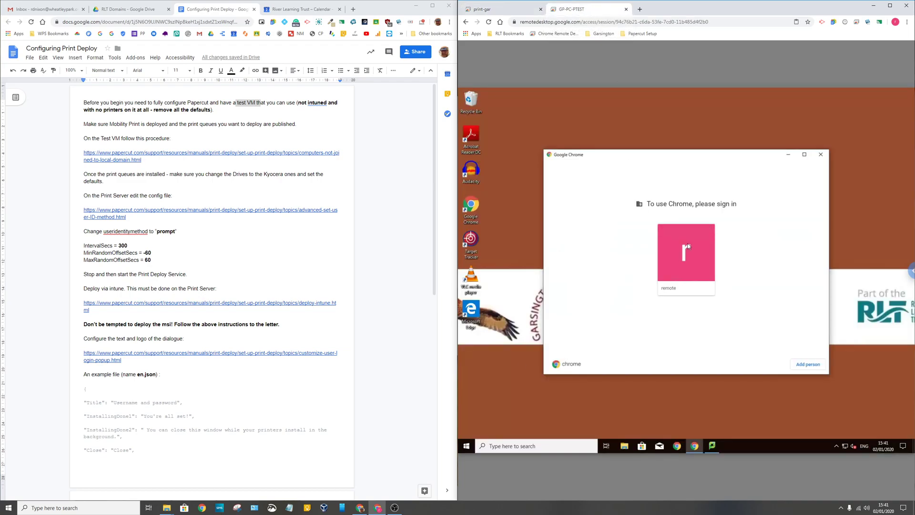
{"action": "mouse_move", "coordinate": [578, 409]}
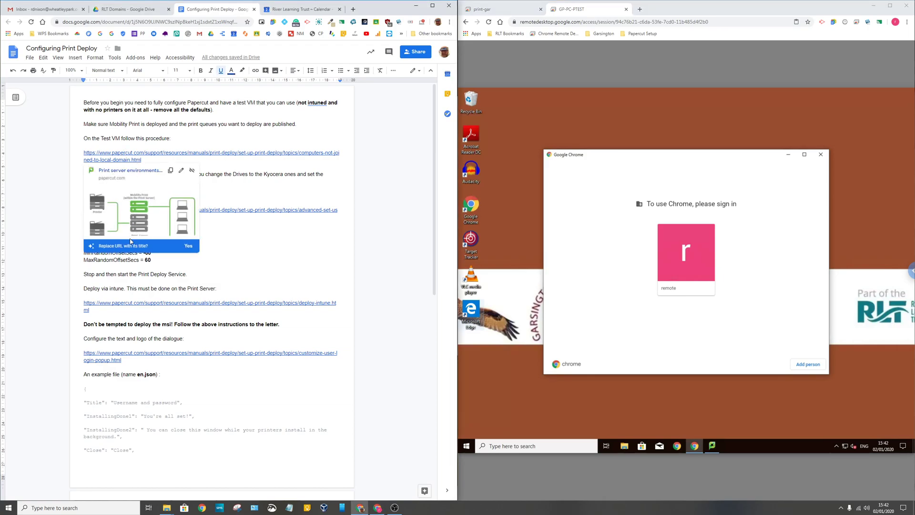
{"action": "mouse_move", "coordinate": [128, 186]}
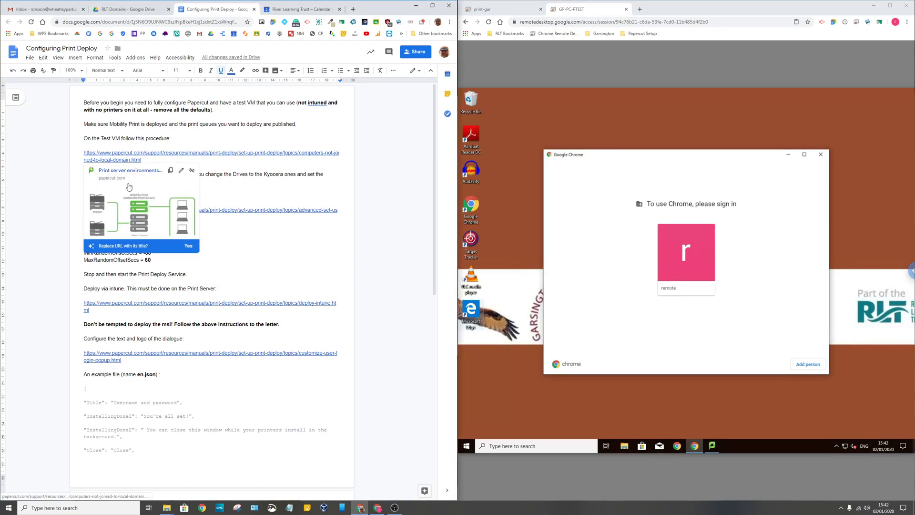
{"action": "mouse_move", "coordinate": [131, 208]}
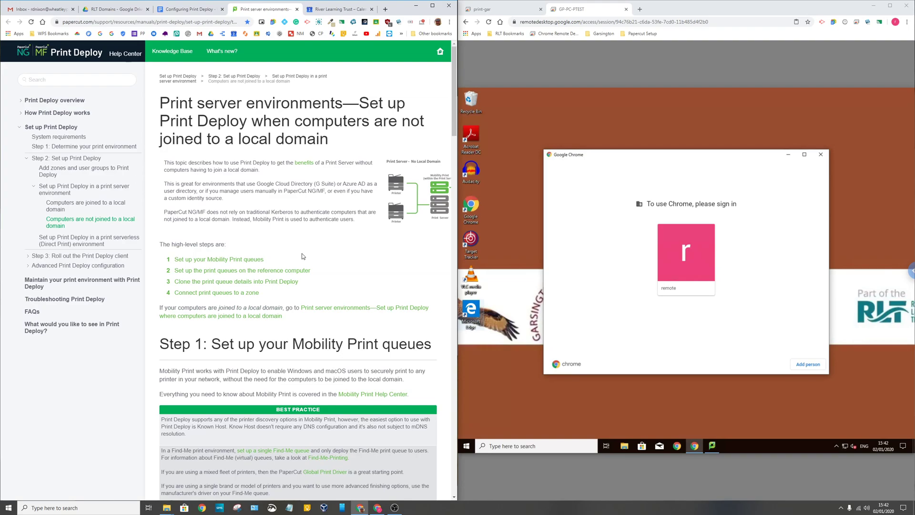
{"action": "scroll", "scroll_direction": "down", "scroll_amount": 3}
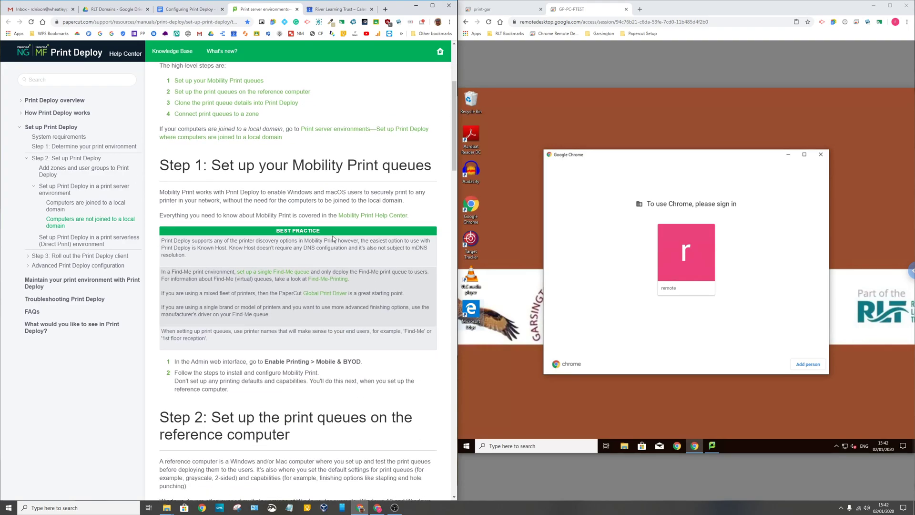
{"action": "scroll", "scroll_direction": "down", "scroll_amount": 3}
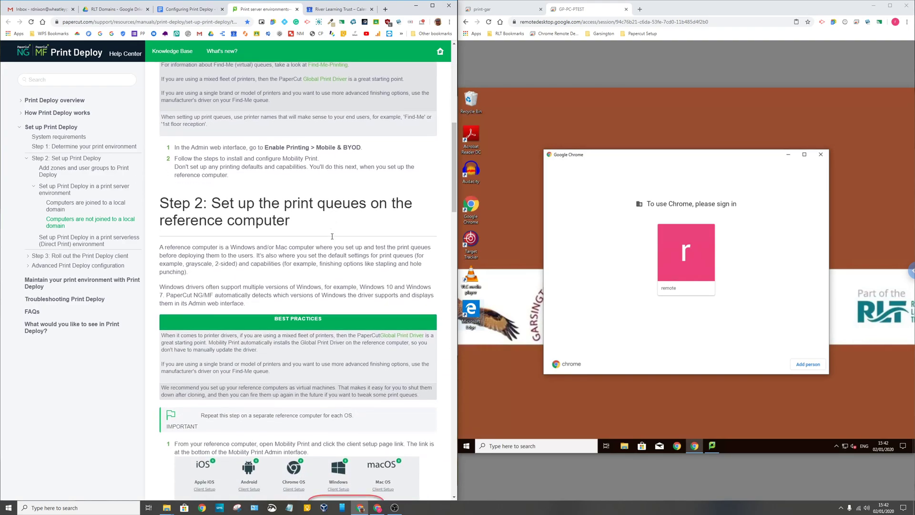
{"action": "scroll", "scroll_direction": "down", "scroll_amount": 3}
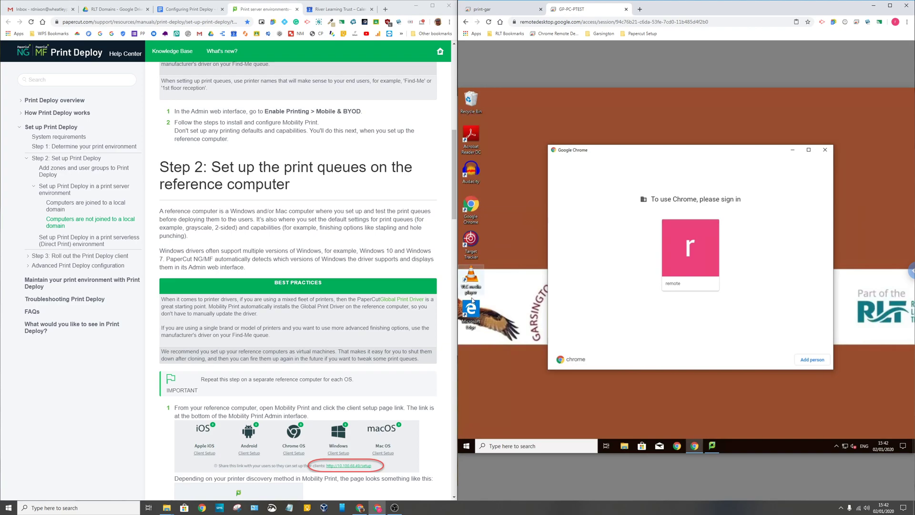
{"action": "scroll", "scroll_direction": "down", "scroll_amount": 3}
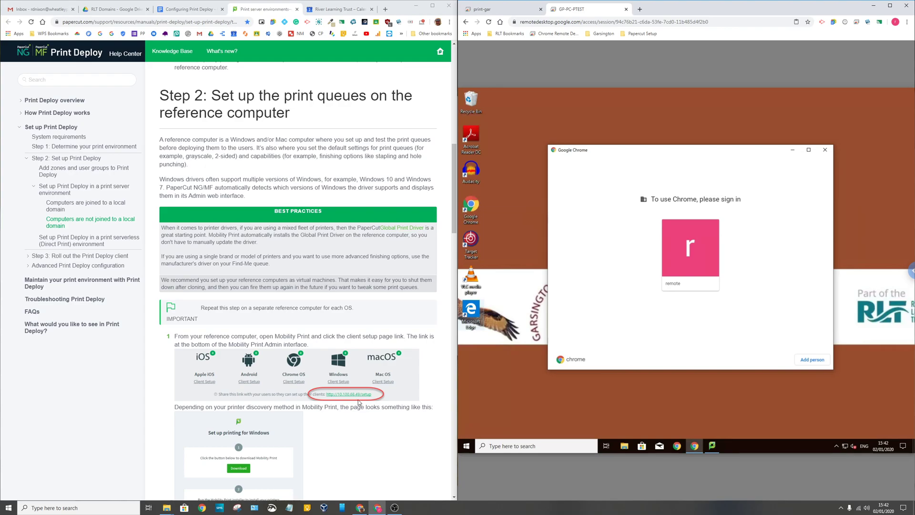
{"action": "scroll", "scroll_direction": "down", "scroll_amount": 3}
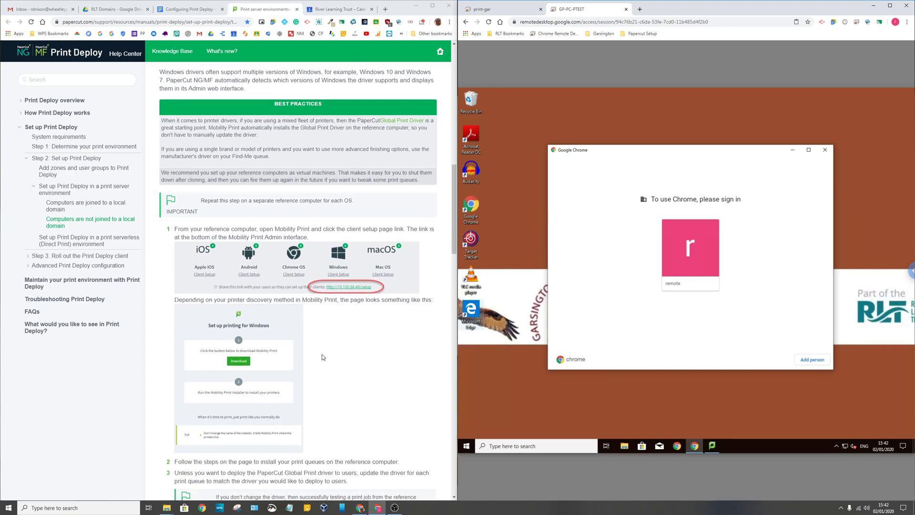
{"action": "mouse_move", "coordinate": [287, 401]}
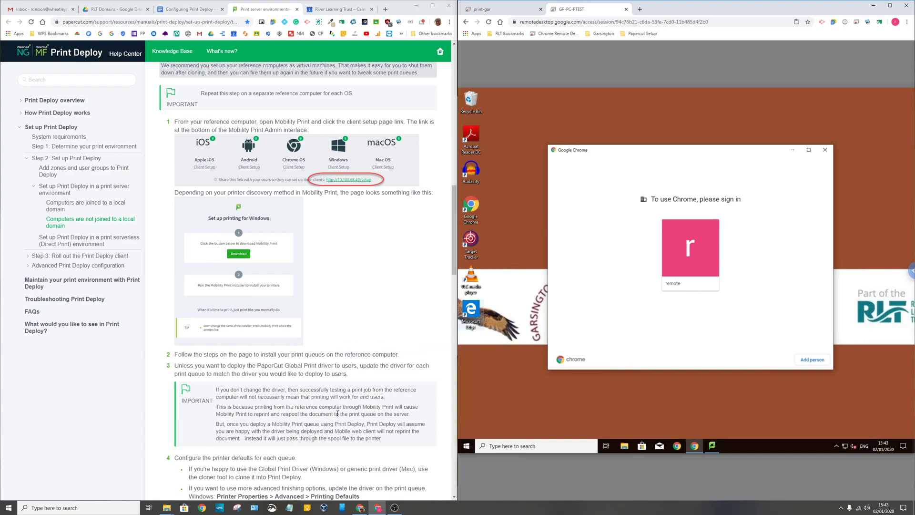
{"action": "mouse_move", "coordinate": [214, 395]}
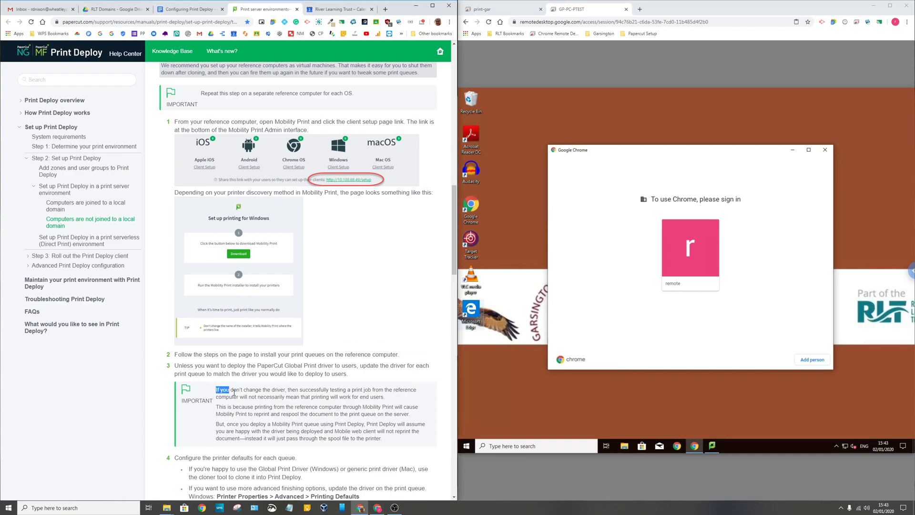
{"action": "left_click_drag", "start_coordinate": [215, 389], "coordinate": [383, 438]}
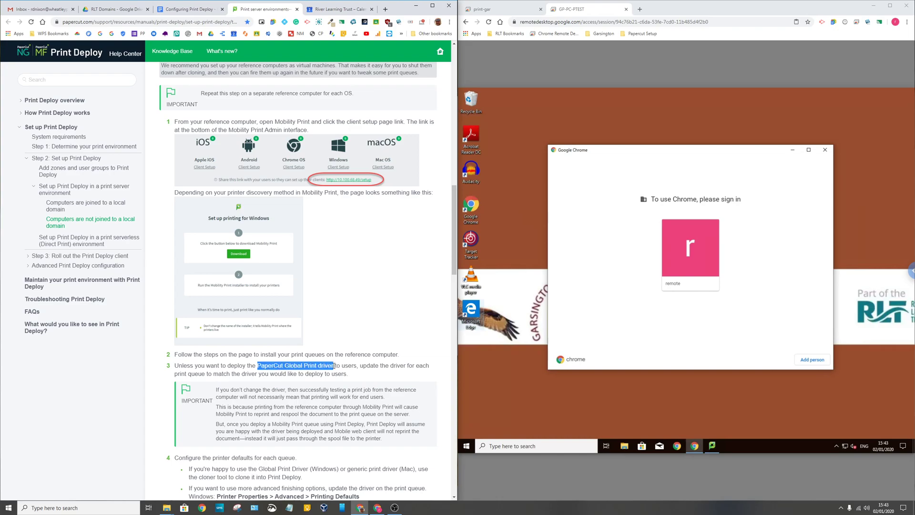
{"action": "mouse_move", "coordinate": [355, 477]}
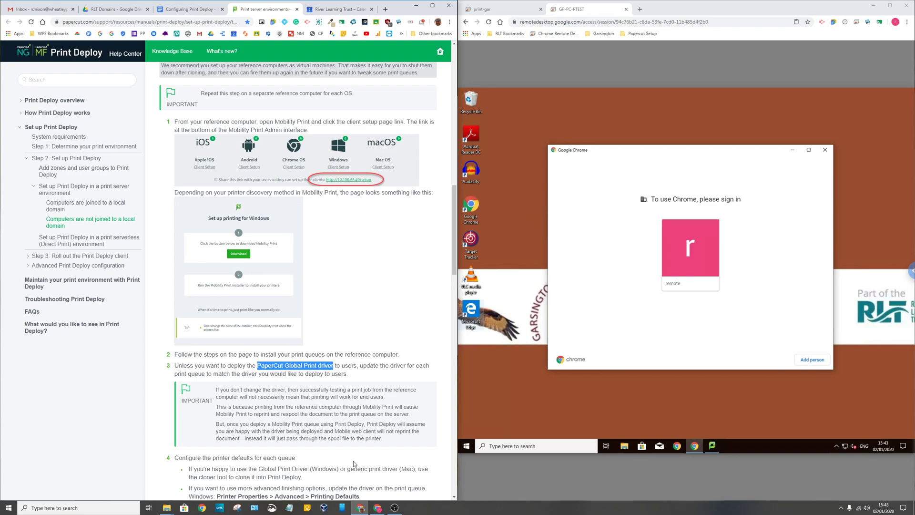
{"action": "scroll", "scroll_direction": "down", "scroll_amount": 3}
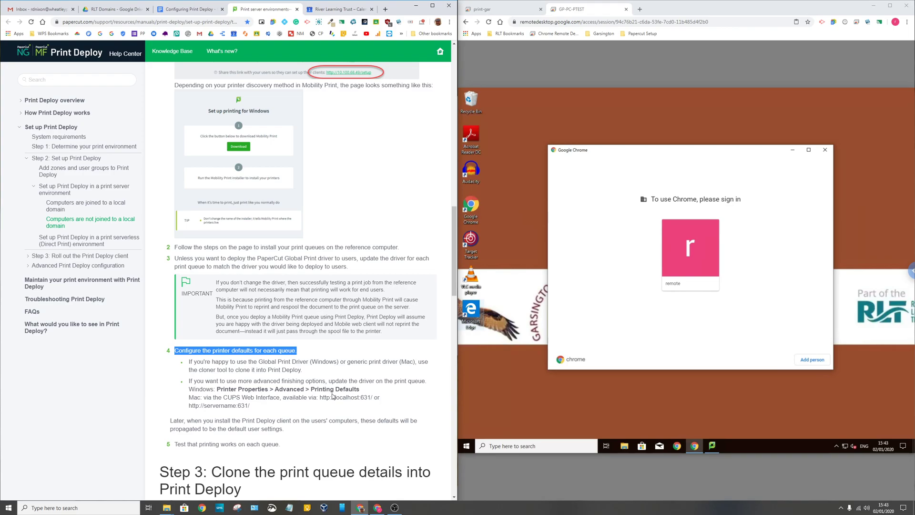
{"action": "mouse_move", "coordinate": [333, 379]}
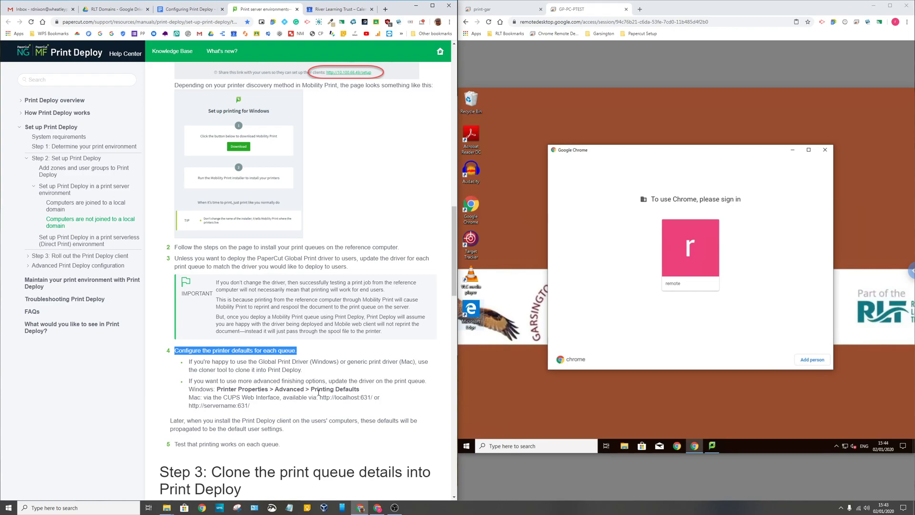
{"action": "scroll", "scroll_direction": "down", "scroll_amount": 3}
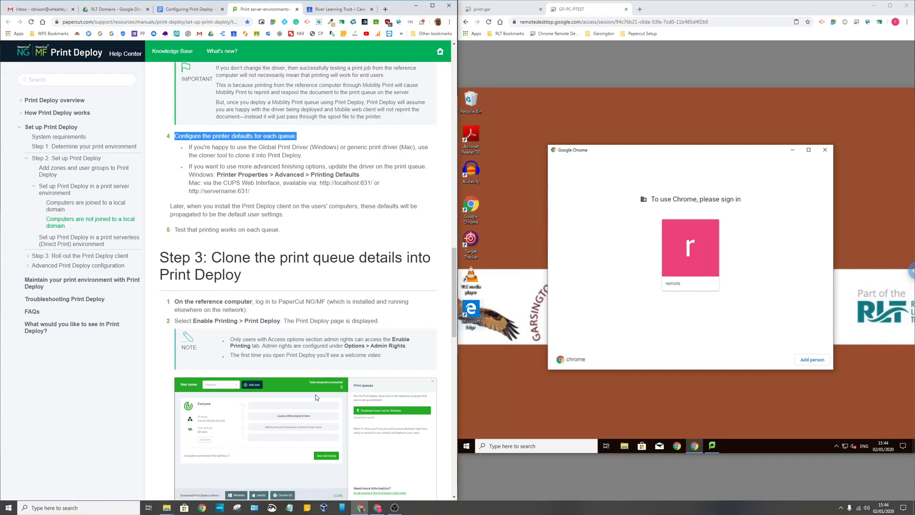
{"action": "scroll", "scroll_direction": "down", "scroll_amount": 3}
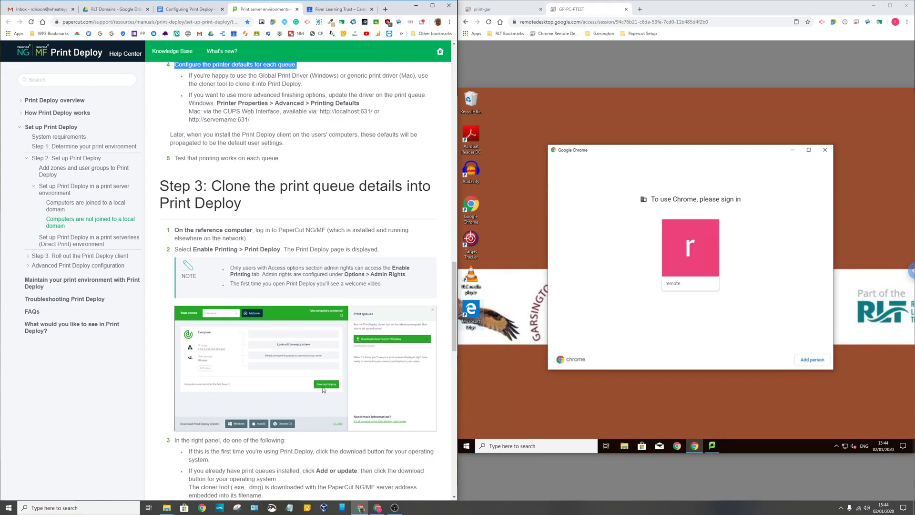
{"action": "mouse_move", "coordinate": [358, 376]}
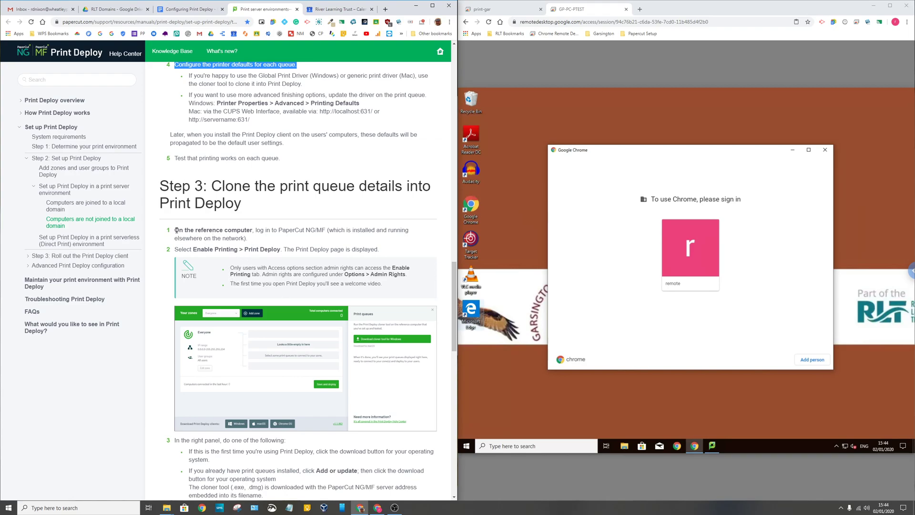
{"action": "left_click_drag", "start_coordinate": [174, 230], "coordinate": [326, 230]}
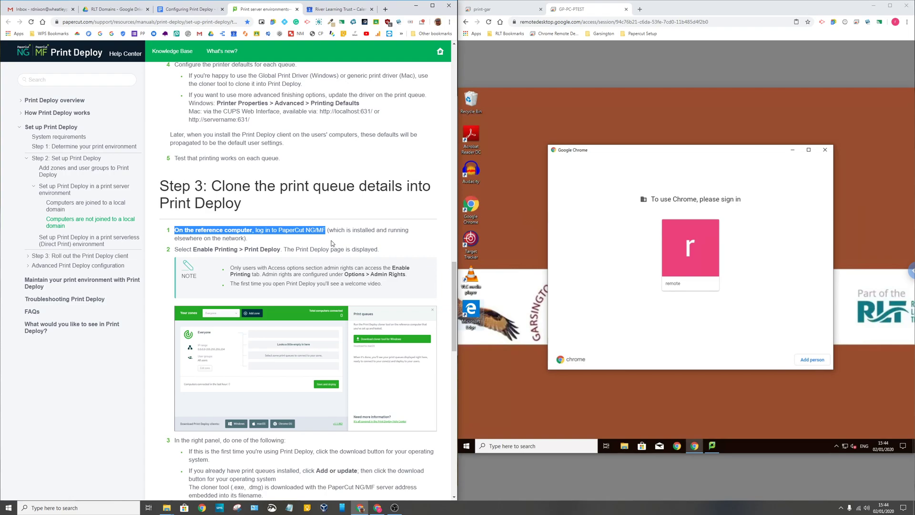
{"action": "mouse_move", "coordinate": [241, 262]}
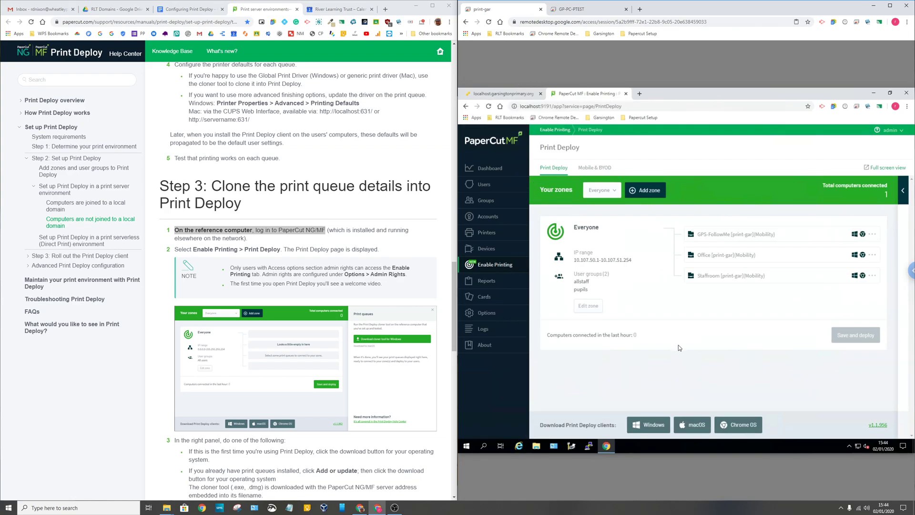
{"action": "mouse_move", "coordinate": [342, 351]}
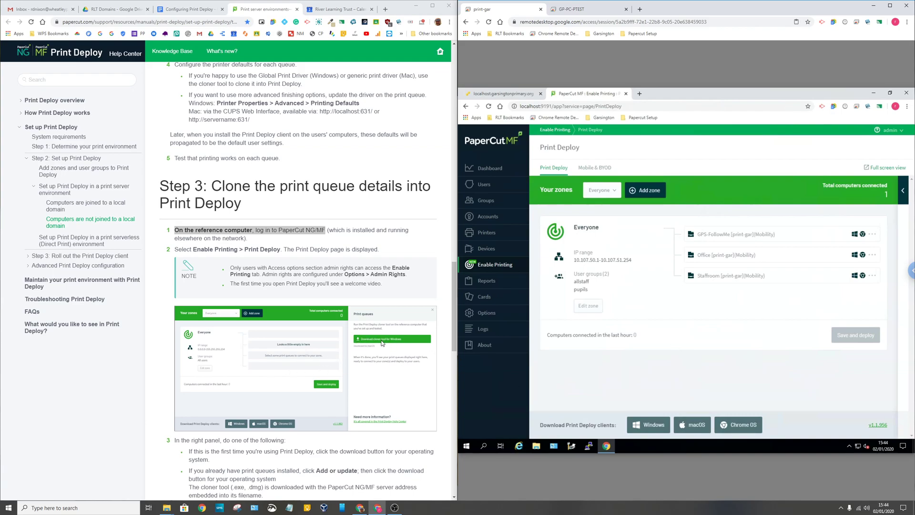
{"action": "mouse_move", "coordinate": [726, 303]}
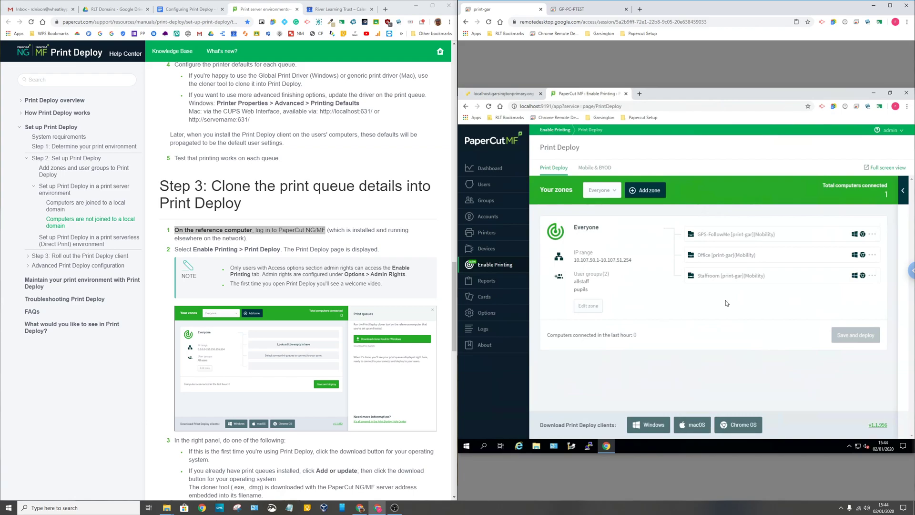
Step: Expand the Print queues panel, which lists no queues to connect yet
{"action": "left_click", "coordinate": [904, 191]}
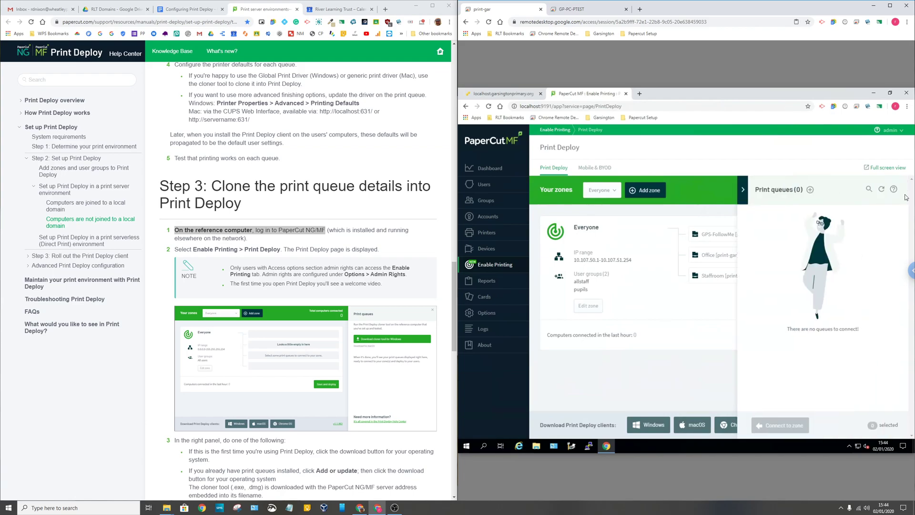
{"action": "mouse_move", "coordinate": [811, 189]}
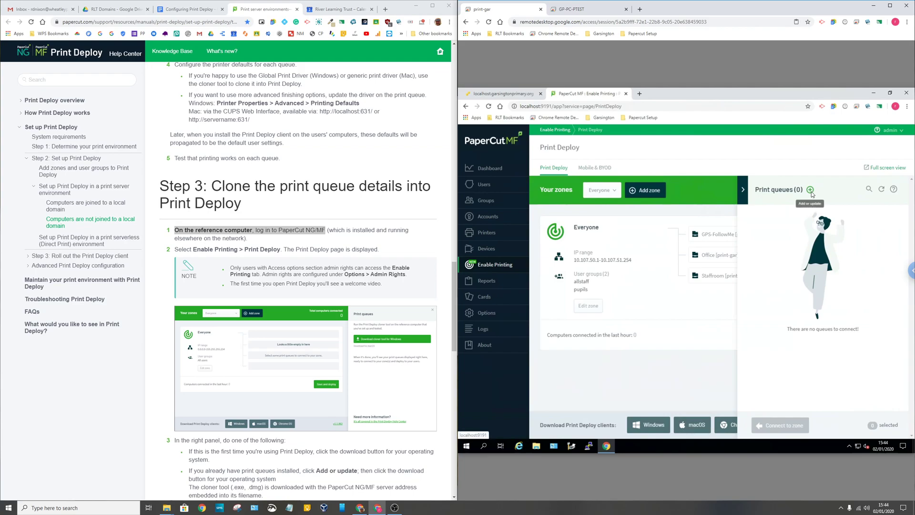
{"action": "mouse_move", "coordinate": [336, 384]}
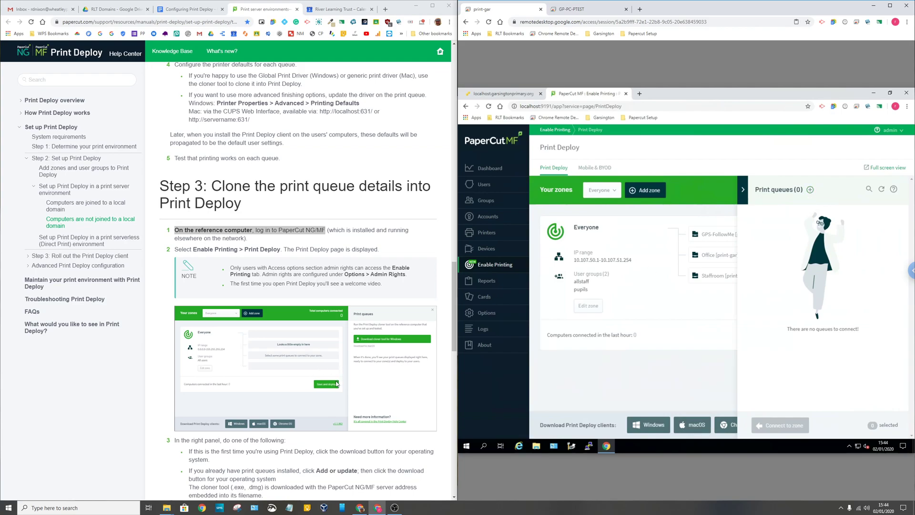
{"action": "scroll", "scroll_direction": "down", "scroll_amount": 3}
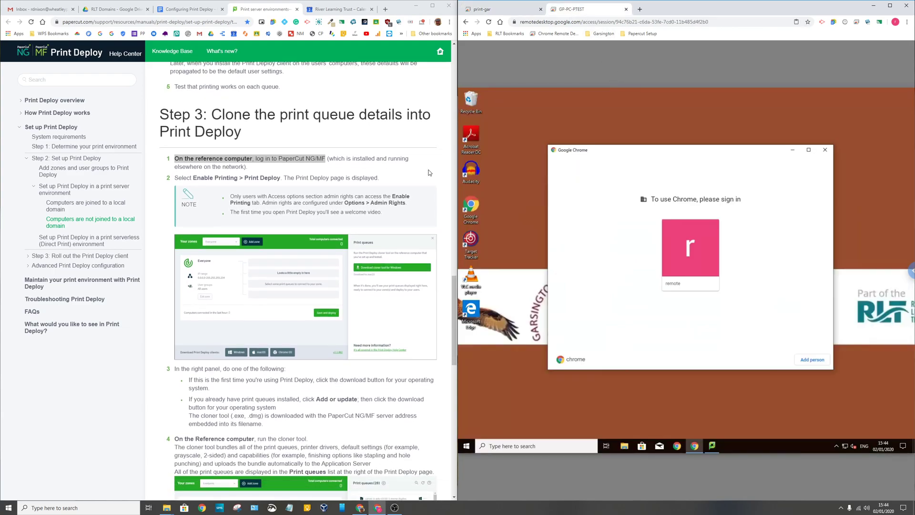
Step: Scroll the help guide past the cloner-tool instructions to Step 4 on connecting queues to a zone
{"action": "scroll", "scroll_direction": "down", "scroll_amount": 3}
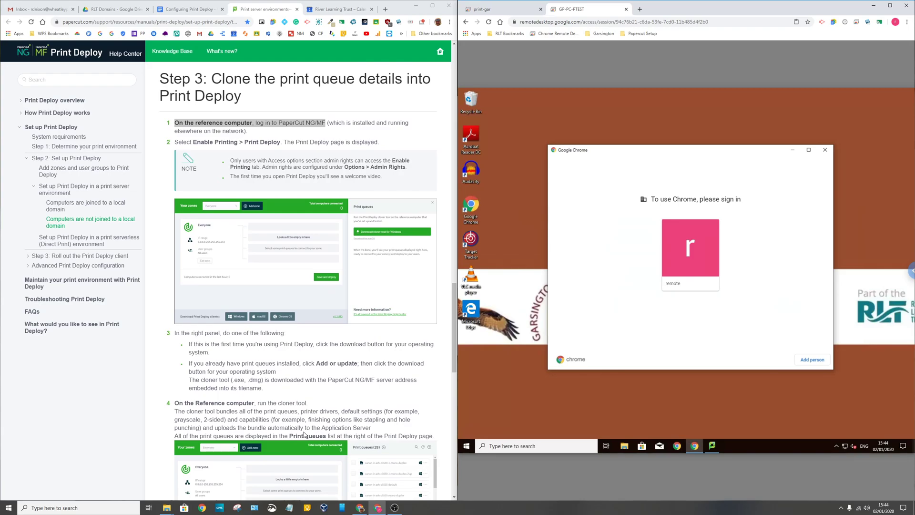
{"action": "scroll", "scroll_direction": "down", "scroll_amount": 3}
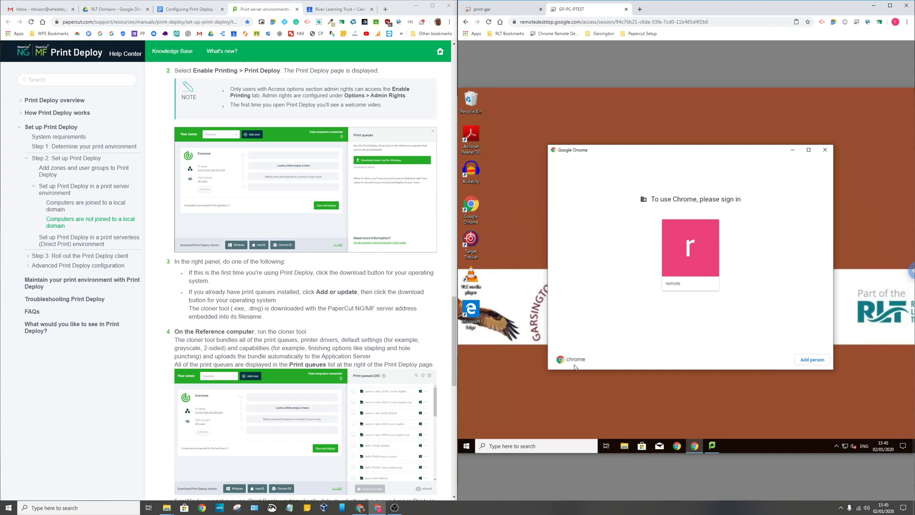
{"action": "scroll", "scroll_direction": "down", "scroll_amount": 3}
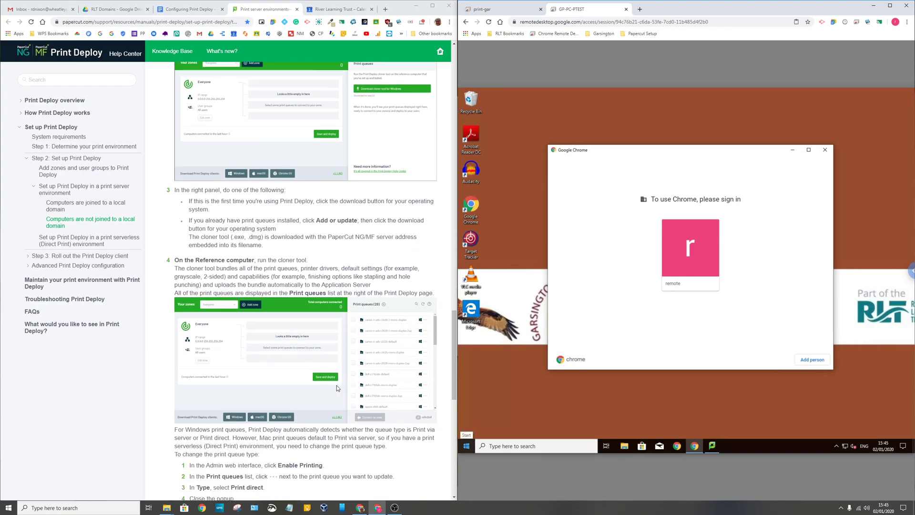
{"action": "scroll", "scroll_direction": "down", "scroll_amount": 3}
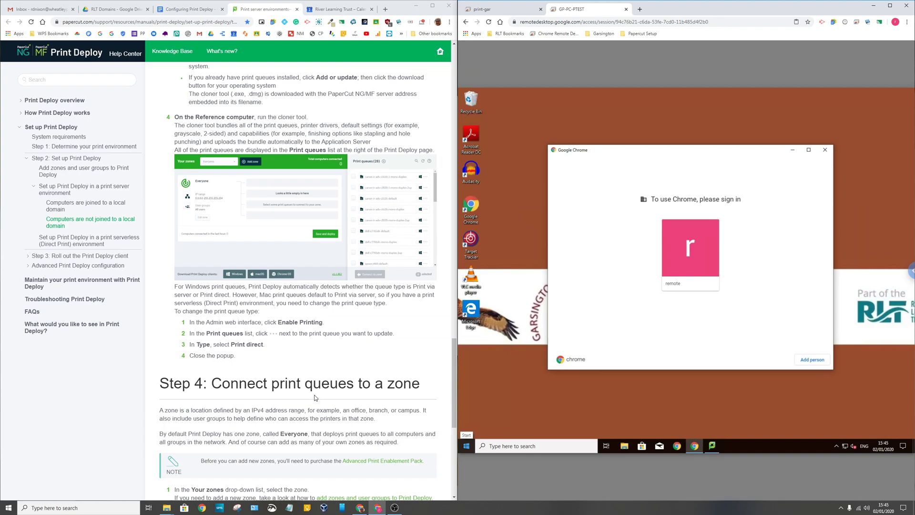
{"action": "mouse_move", "coordinate": [629, 71]}
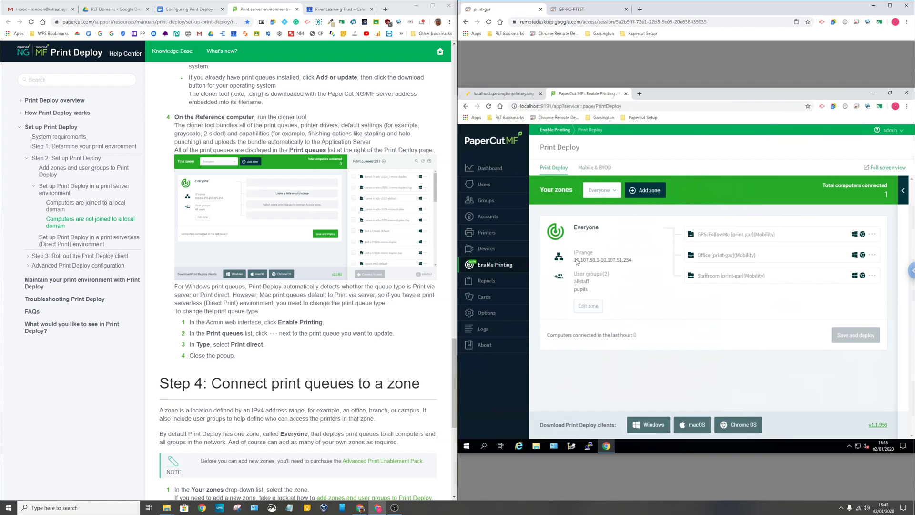
{"action": "mouse_move", "coordinate": [645, 267]}
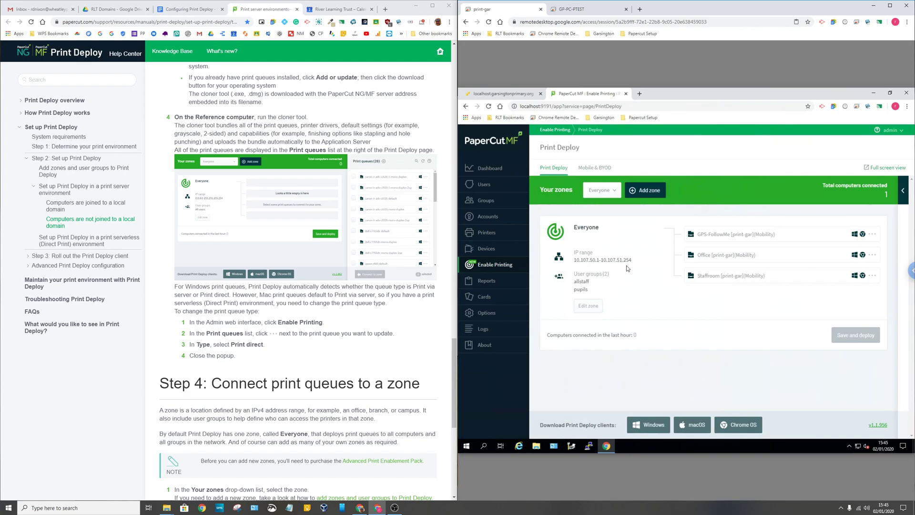
{"action": "mouse_move", "coordinate": [605, 294]}
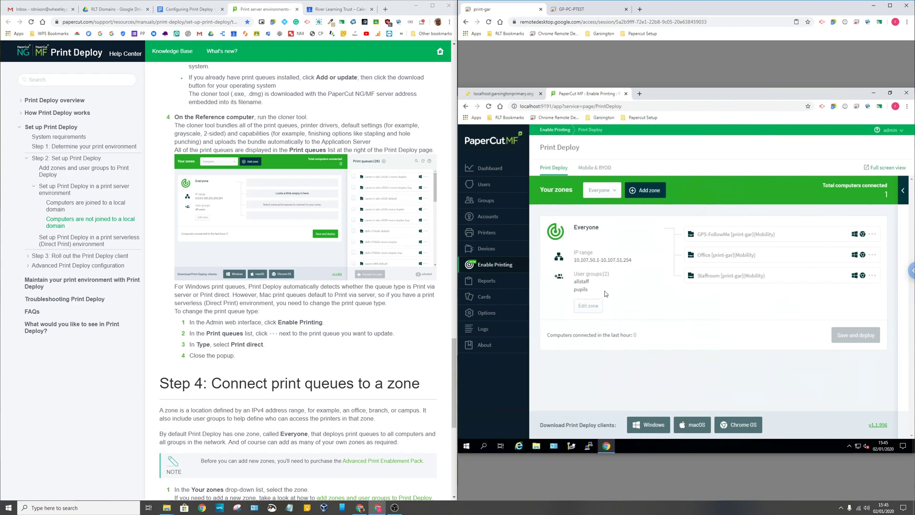
{"action": "mouse_move", "coordinate": [587, 279]}
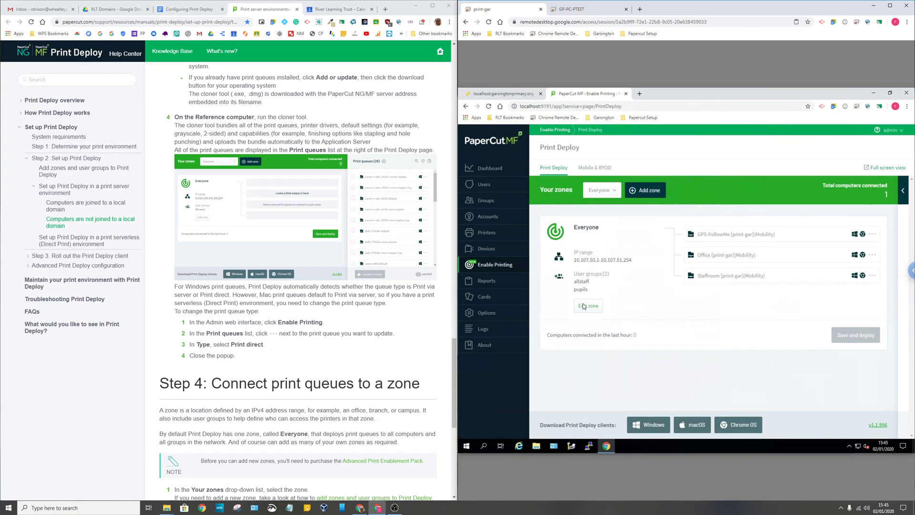
{"action": "mouse_move", "coordinate": [580, 295]}
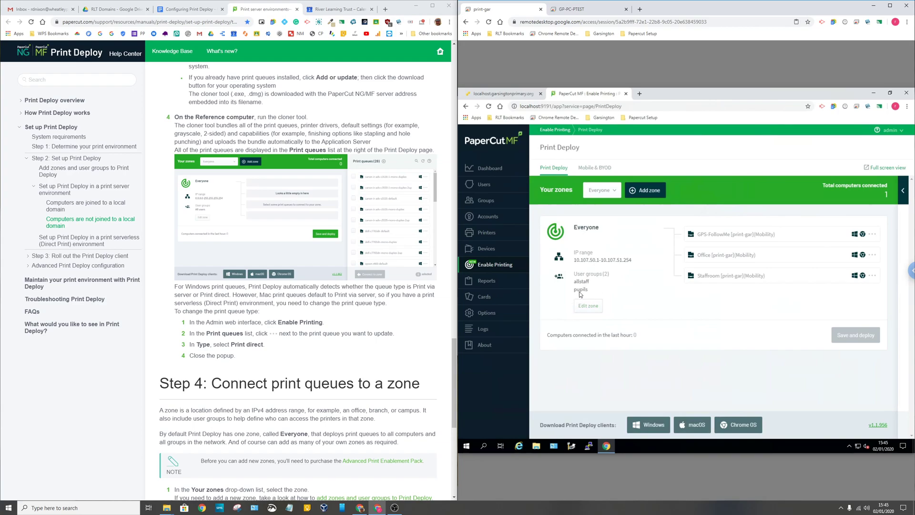
{"action": "mouse_move", "coordinate": [635, 269]}
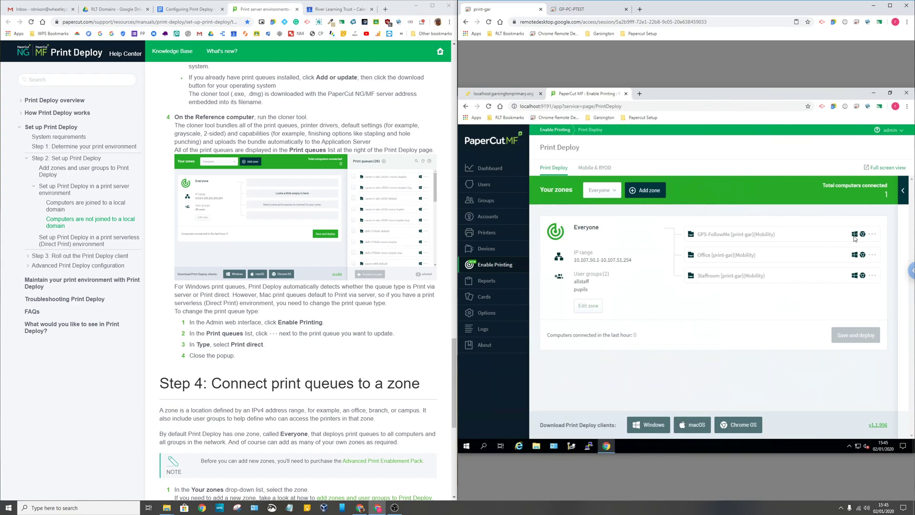
{"action": "mouse_move", "coordinate": [564, 232]}
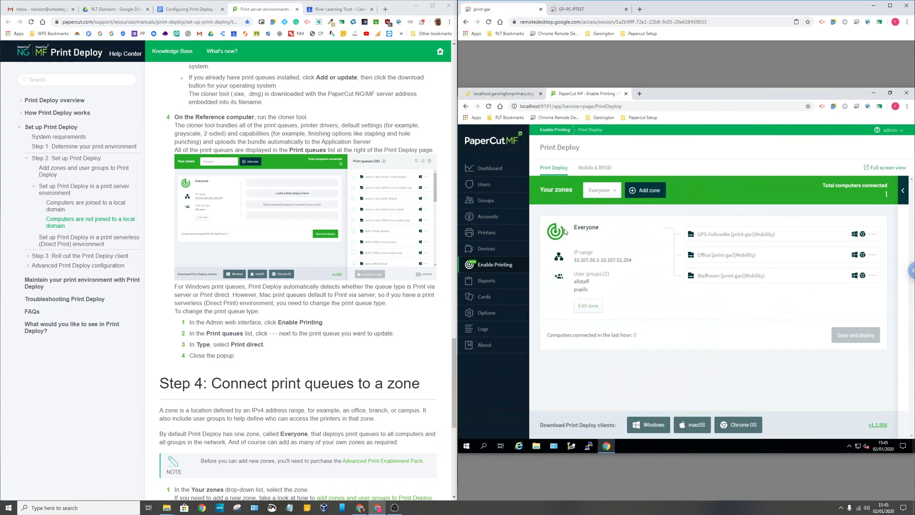
{"action": "mouse_move", "coordinate": [587, 293]}
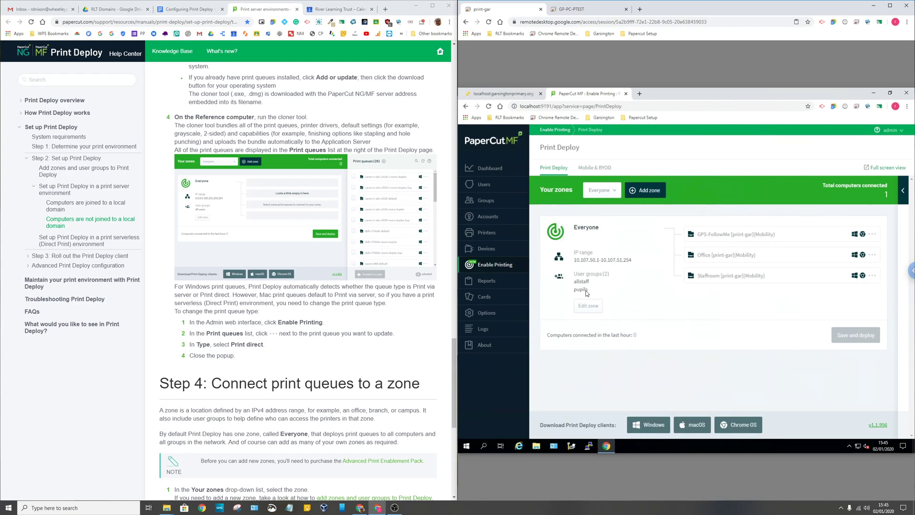
{"action": "mouse_move", "coordinate": [586, 266]}
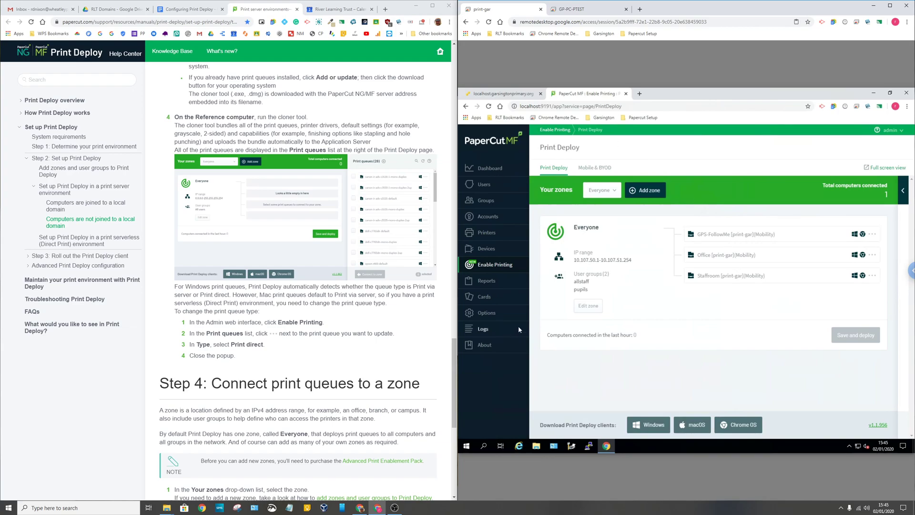
{"action": "mouse_move", "coordinate": [617, 312]}
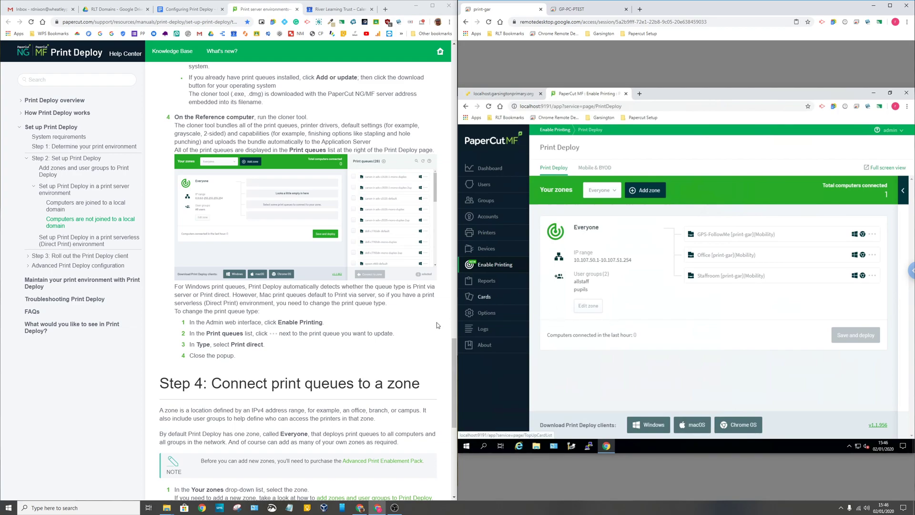
{"action": "mouse_move", "coordinate": [338, 348]}
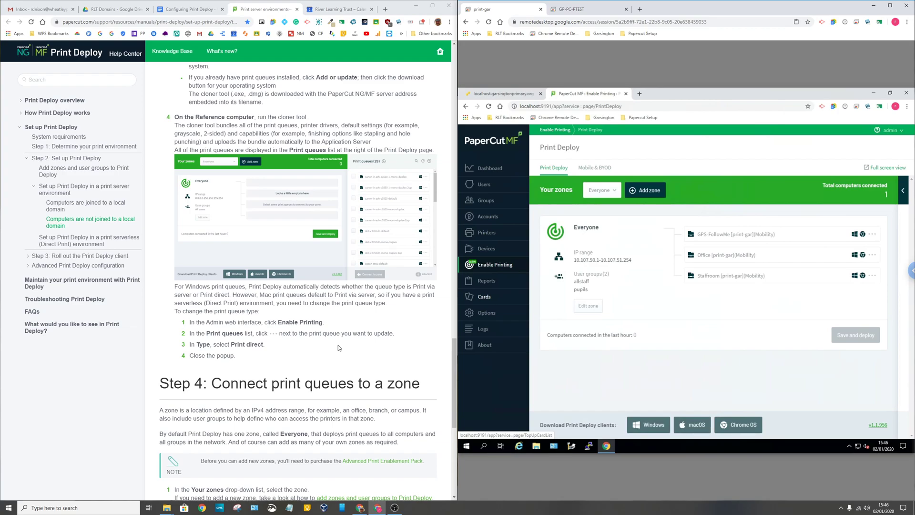
{"action": "scroll", "scroll_direction": "down", "scroll_amount": 3}
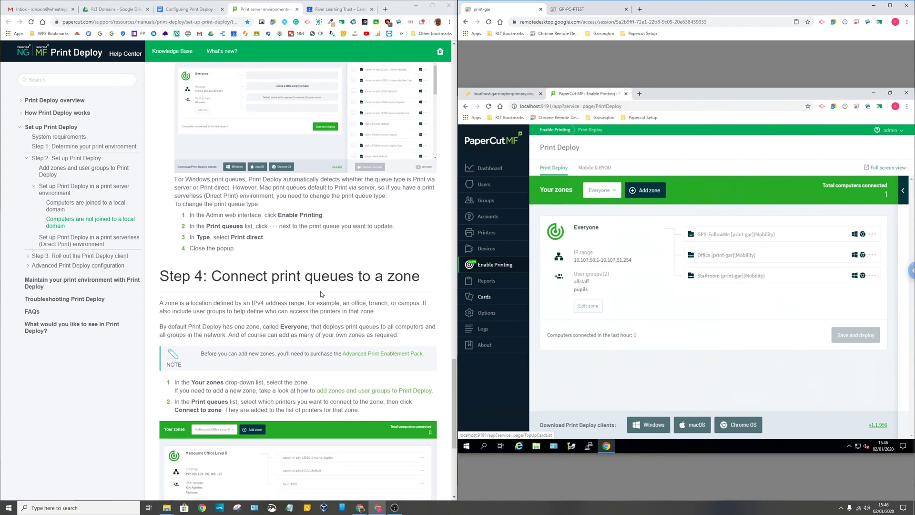
{"action": "scroll", "scroll_direction": "down", "scroll_amount": 3}
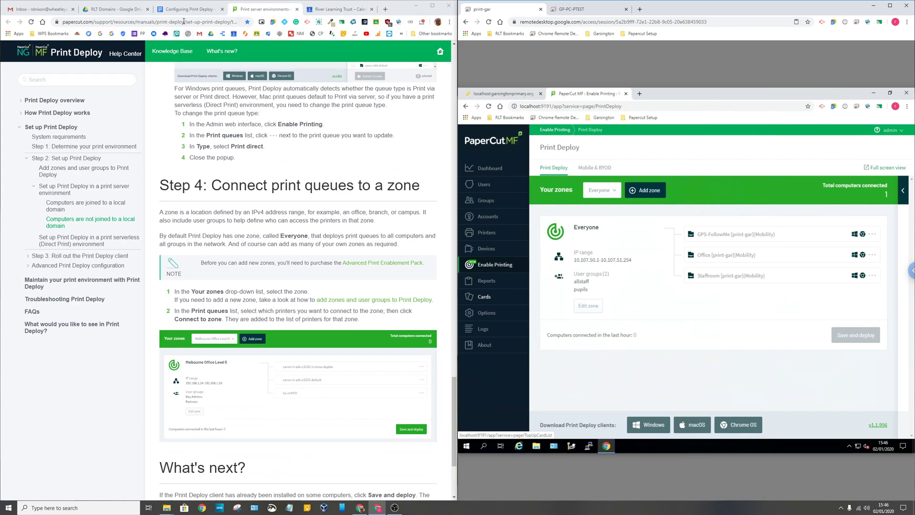
Step: From the Configuring Print Deploy notes, reach the help article on the UserIdentityMethod setting
{"action": "left_click", "coordinate": [189, 9]}
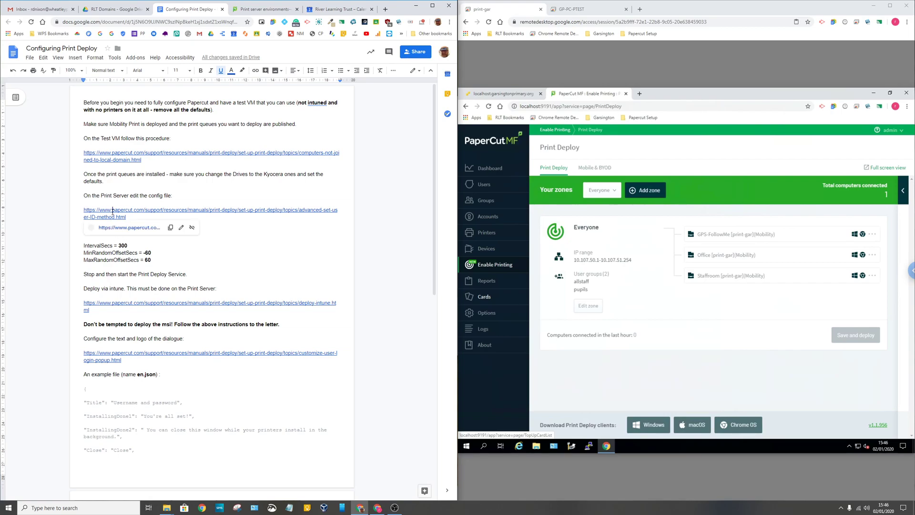
{"action": "left_click", "coordinate": [209, 209]}
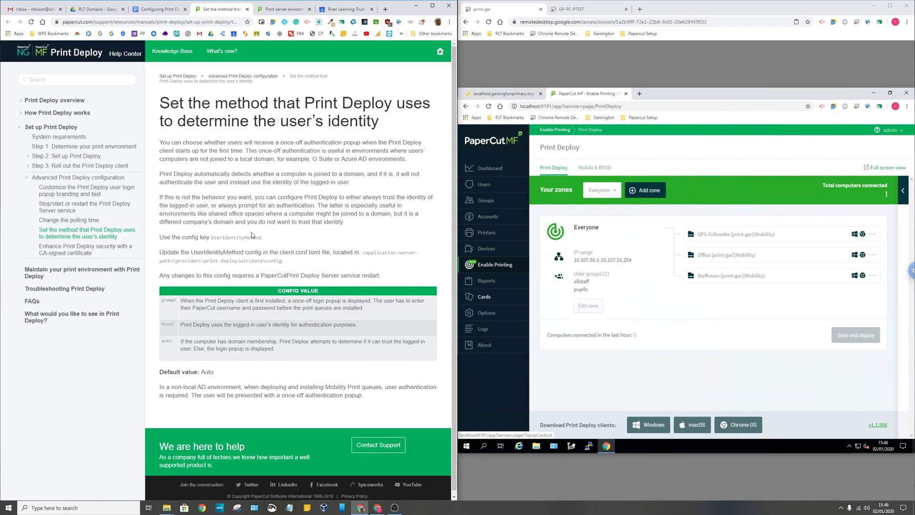
{"action": "mouse_move", "coordinate": [266, 175]}
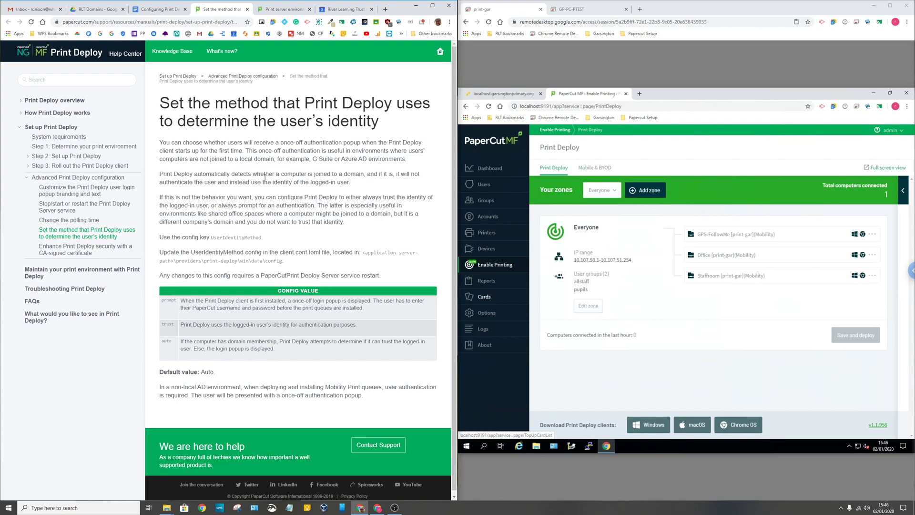
{"action": "mouse_move", "coordinate": [245, 286]}
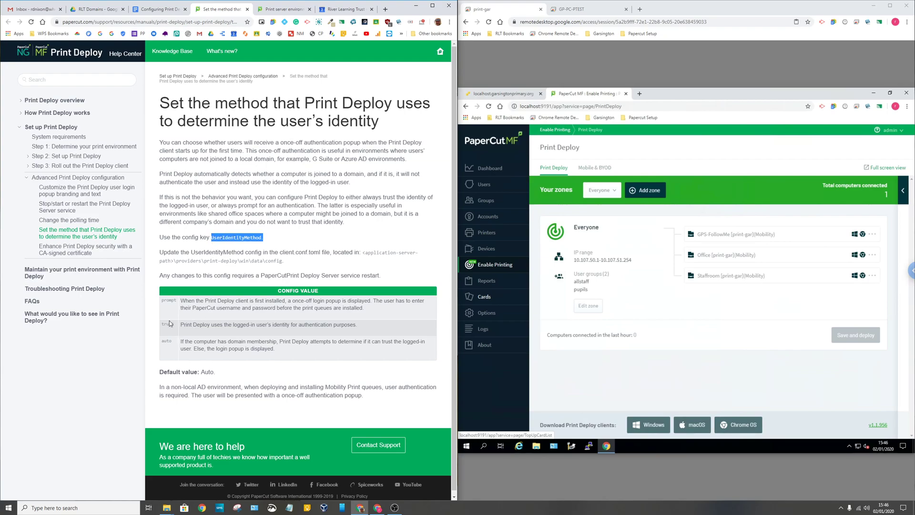
{"action": "double_click", "coordinate": [168, 299]}
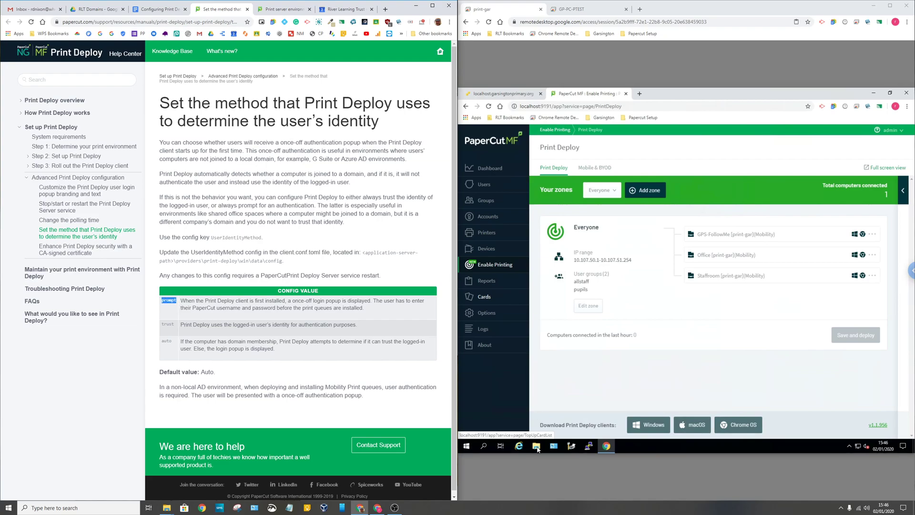
Step: Open the server's client.conf from File Explorer's recent files into Notepad
{"action": "left_click", "coordinate": [535, 446]}
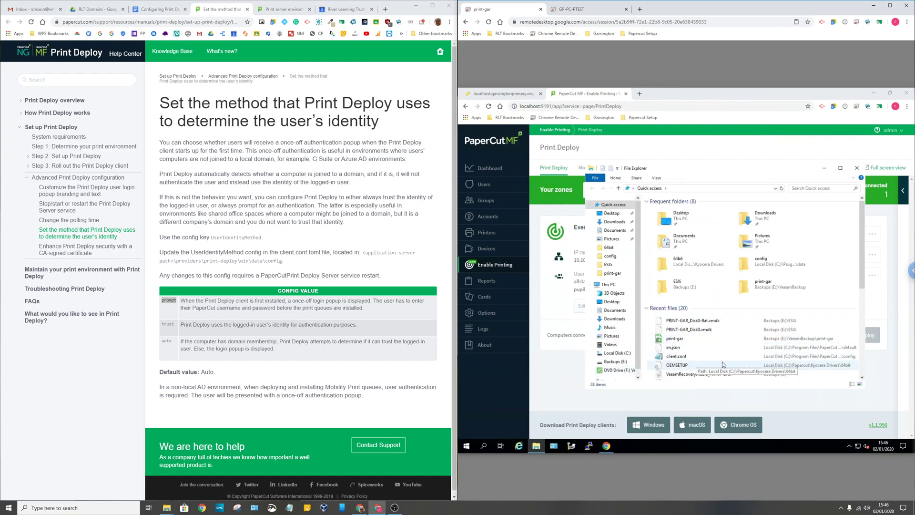
{"action": "right_click", "coordinate": [676, 356]}
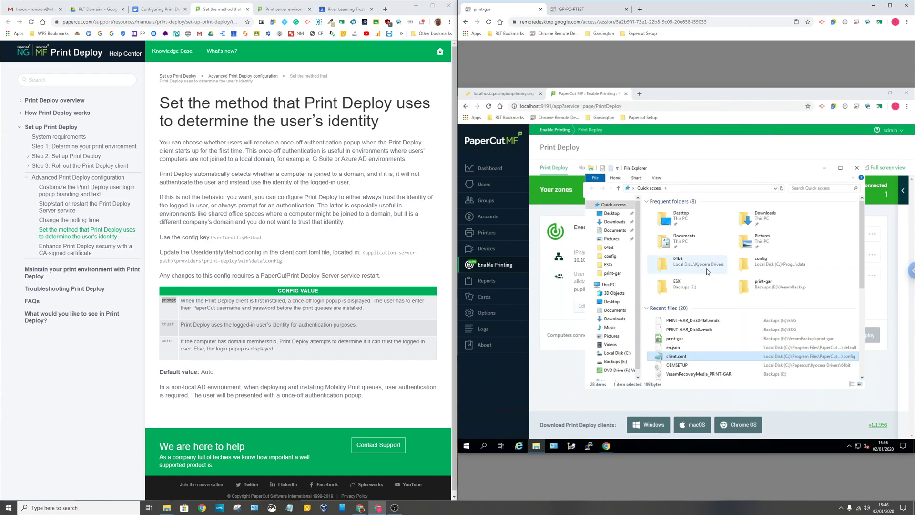
{"action": "double_click", "coordinate": [676, 356]}
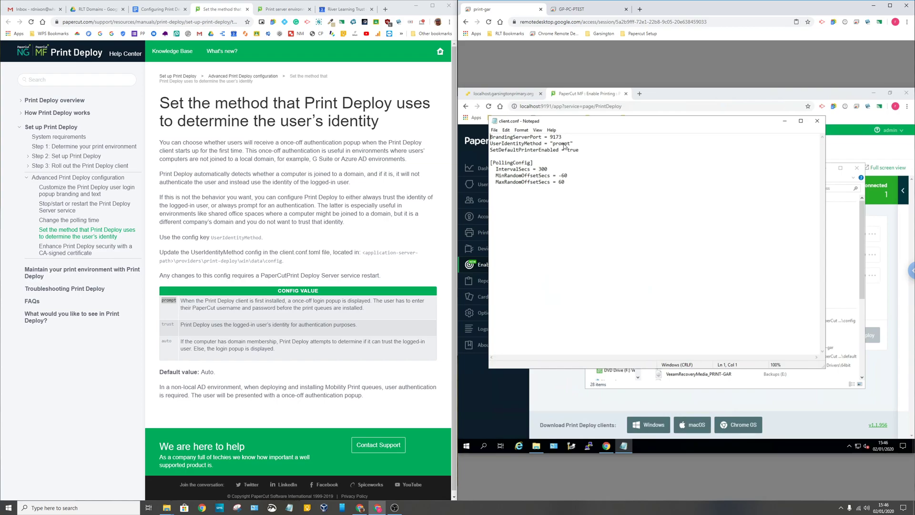
{"action": "mouse_move", "coordinate": [576, 145]}
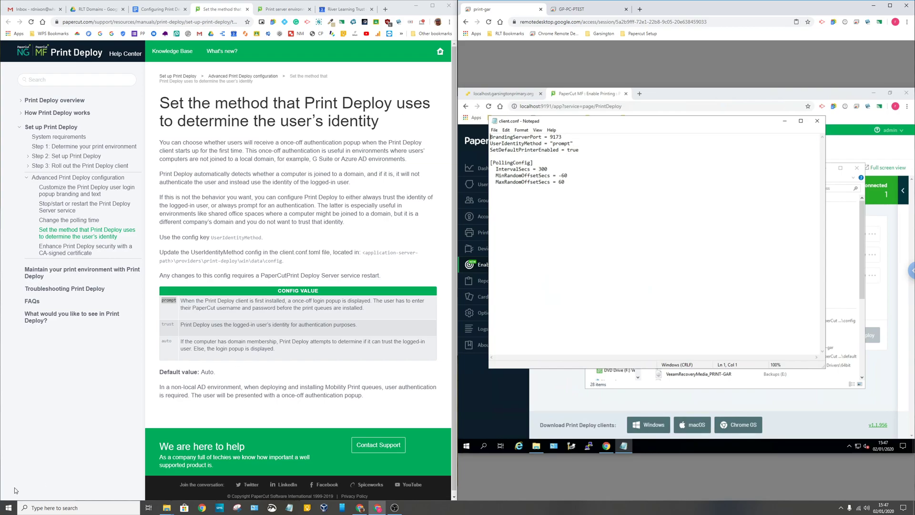
{"action": "mouse_move", "coordinate": [174, 331]}
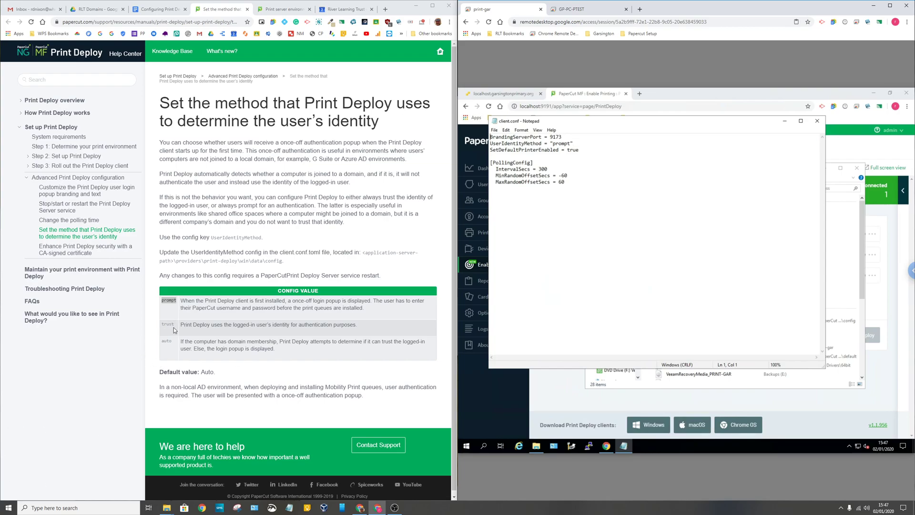
Step: Review client.conf's 'prompt' identity method and 300-second polling interval against the article
{"action": "double_click", "coordinate": [168, 324]}
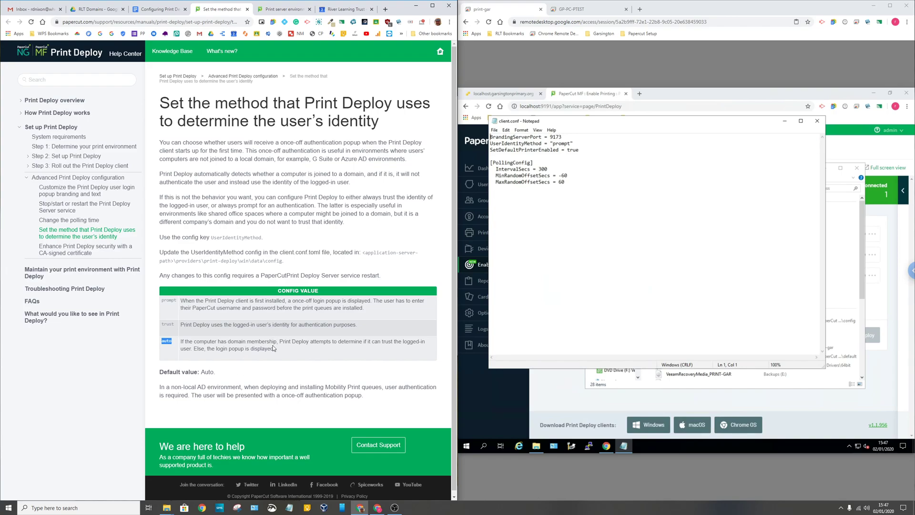
{"action": "mouse_move", "coordinate": [258, 339]}
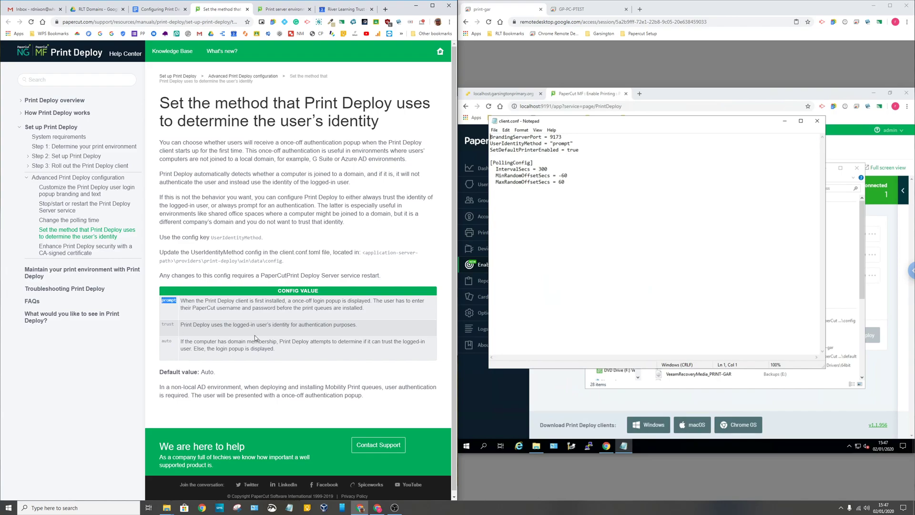
{"action": "mouse_move", "coordinate": [183, 51]}
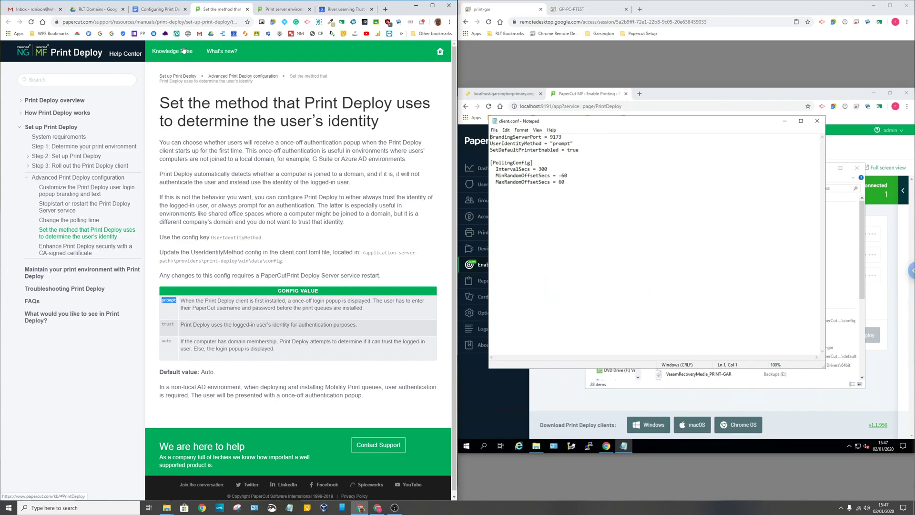
{"action": "mouse_move", "coordinate": [573, 187]}
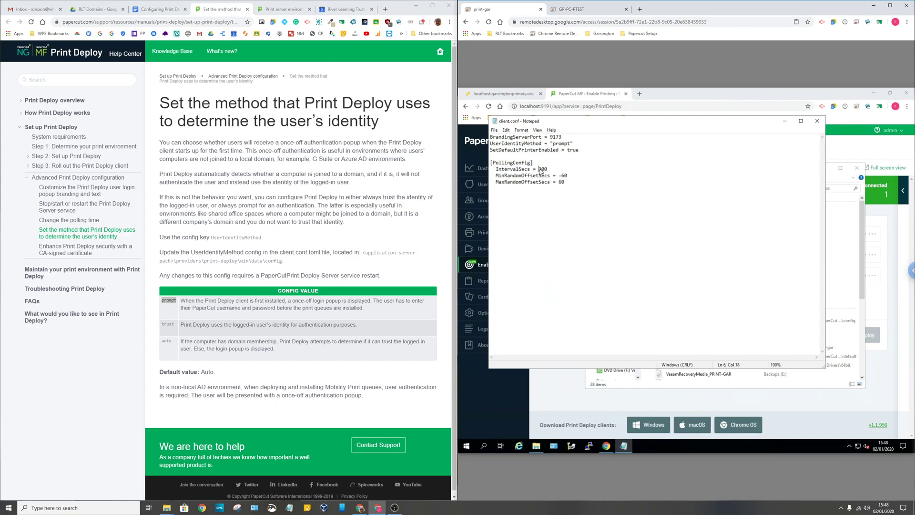
{"action": "double_click", "coordinate": [541, 169]}
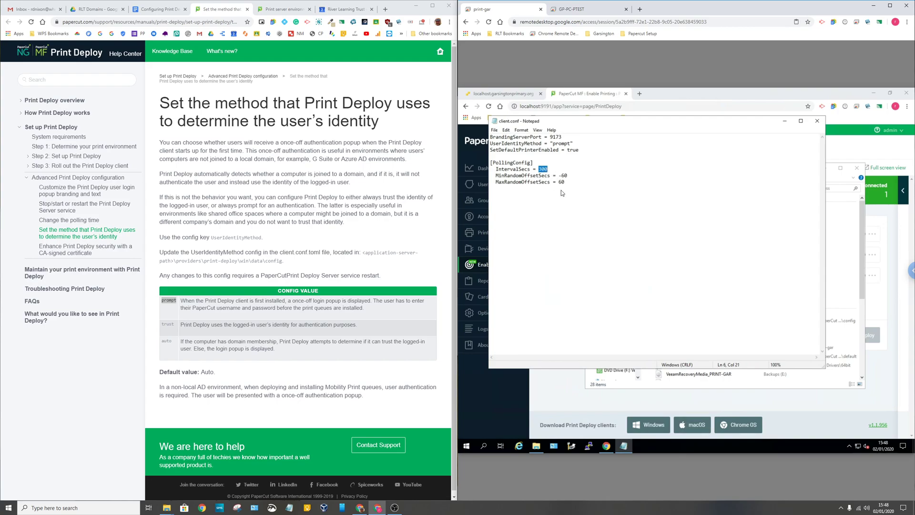
{"action": "mouse_move", "coordinate": [564, 188]}
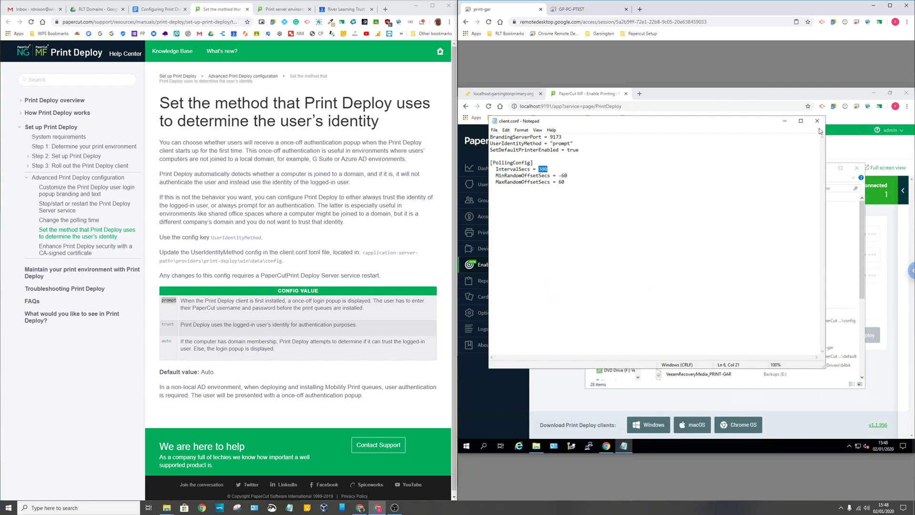
Step: Close Notepad and File Explorer and show the notes' config-file section on identity and polling
{"action": "left_click", "coordinate": [536, 447]}
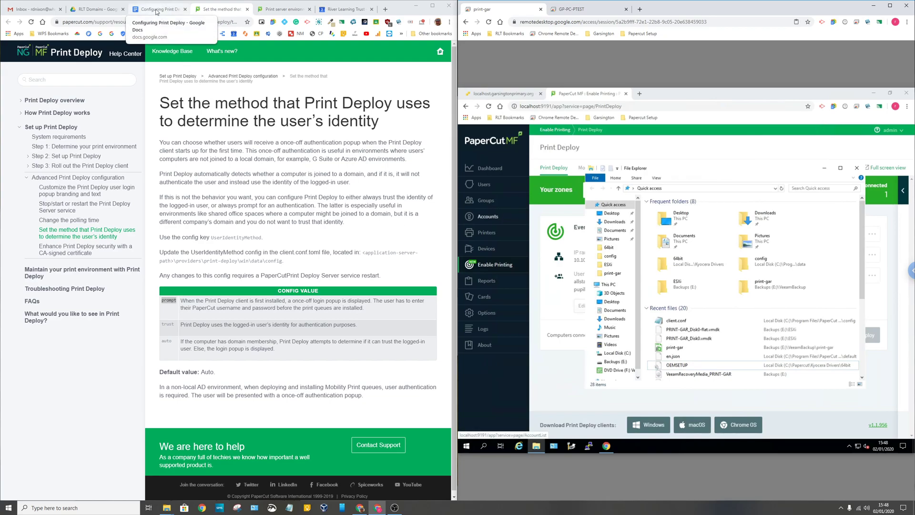
{"action": "left_click", "coordinate": [157, 10]}
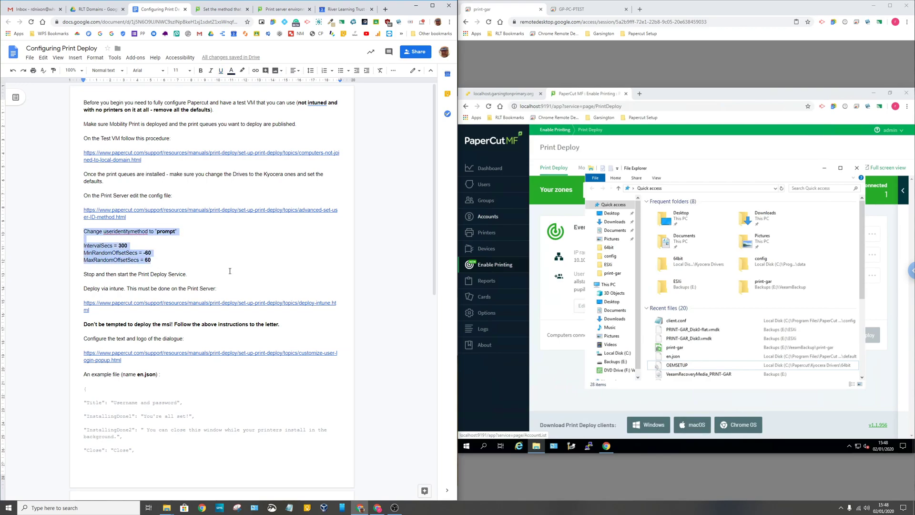
{"action": "scroll", "scroll_direction": "down", "scroll_amount": 3}
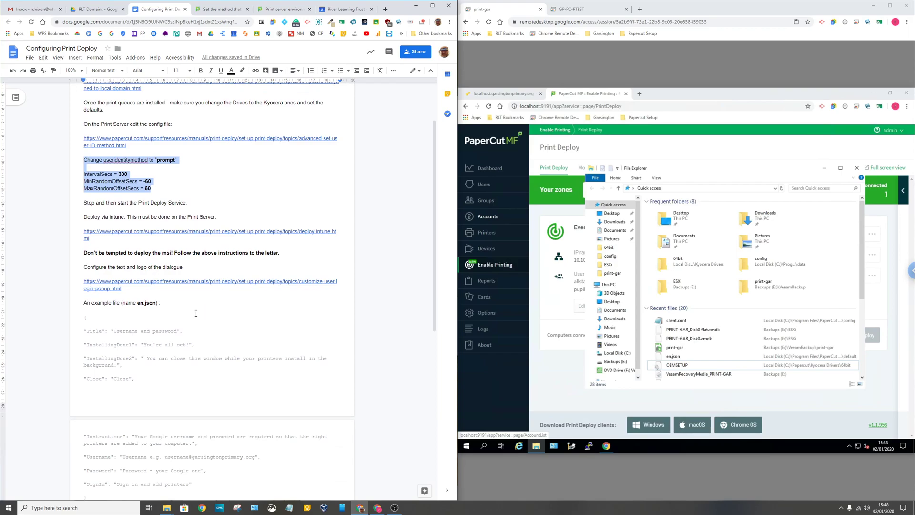
{"action": "mouse_move", "coordinate": [866, 173]}
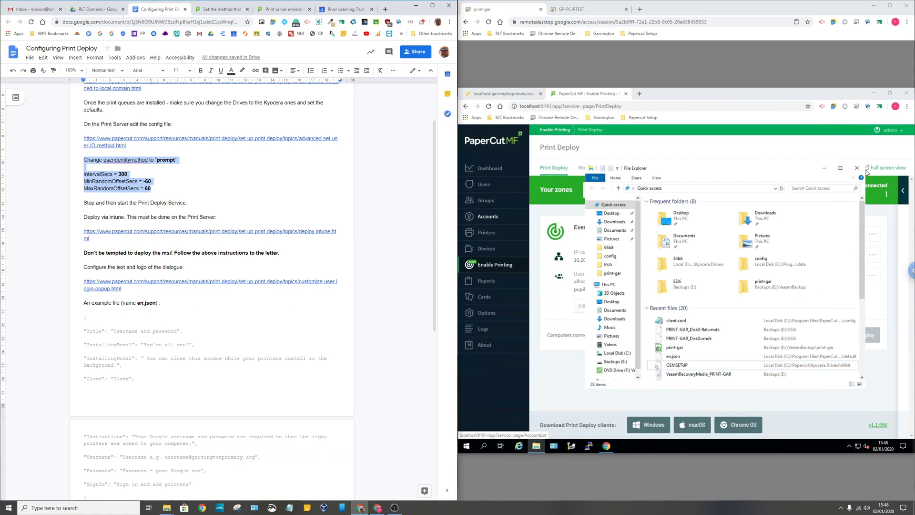
{"action": "left_click", "coordinate": [856, 168]}
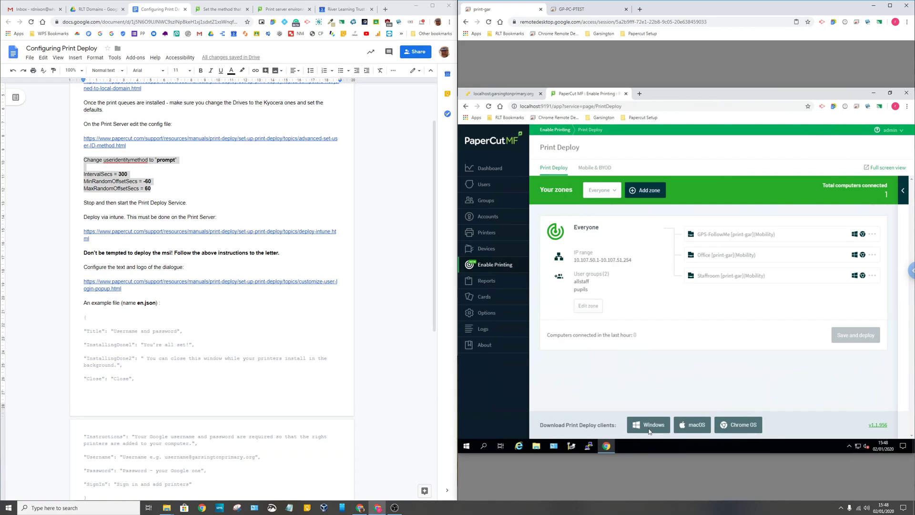
{"action": "mouse_move", "coordinate": [648, 424]}
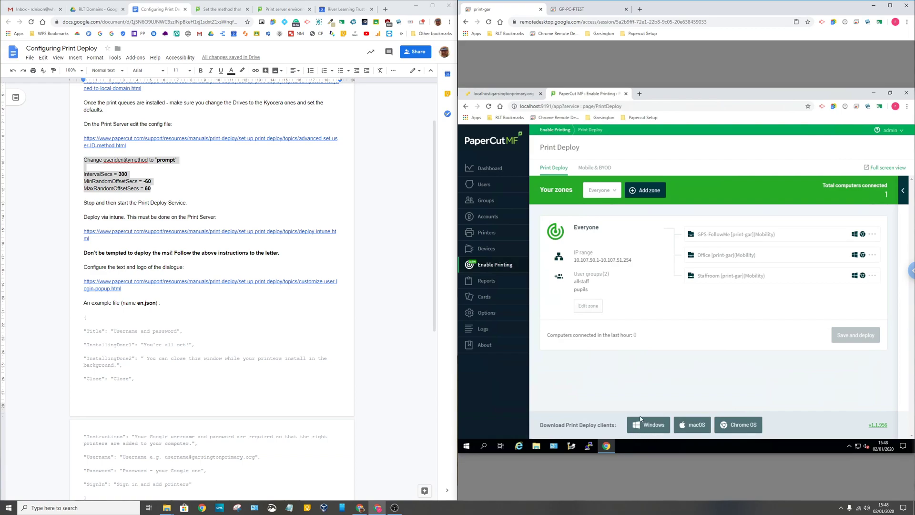
{"action": "mouse_move", "coordinate": [640, 433]}
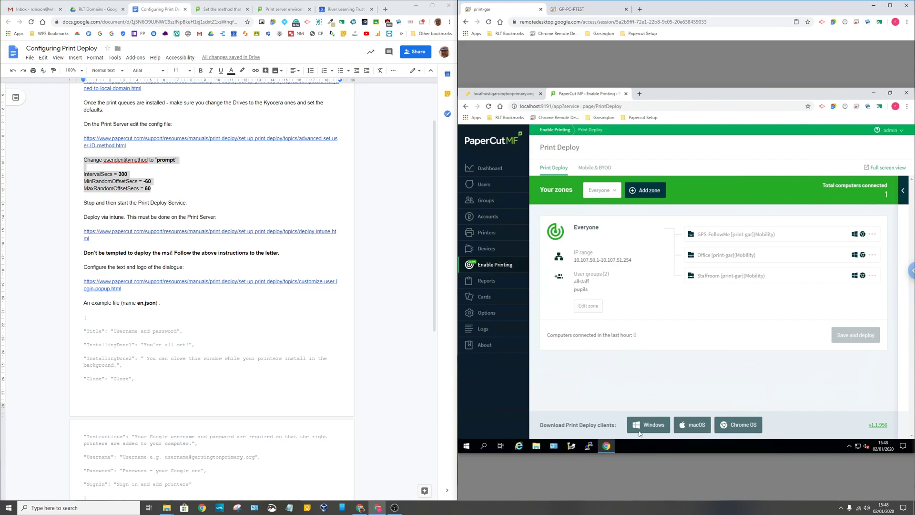
{"action": "mouse_move", "coordinate": [649, 424]}
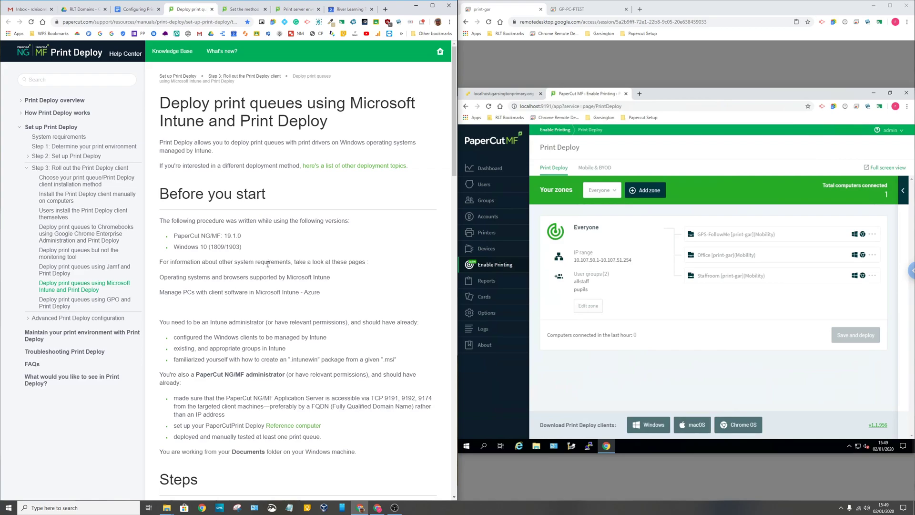
{"action": "mouse_move", "coordinate": [279, 204]}
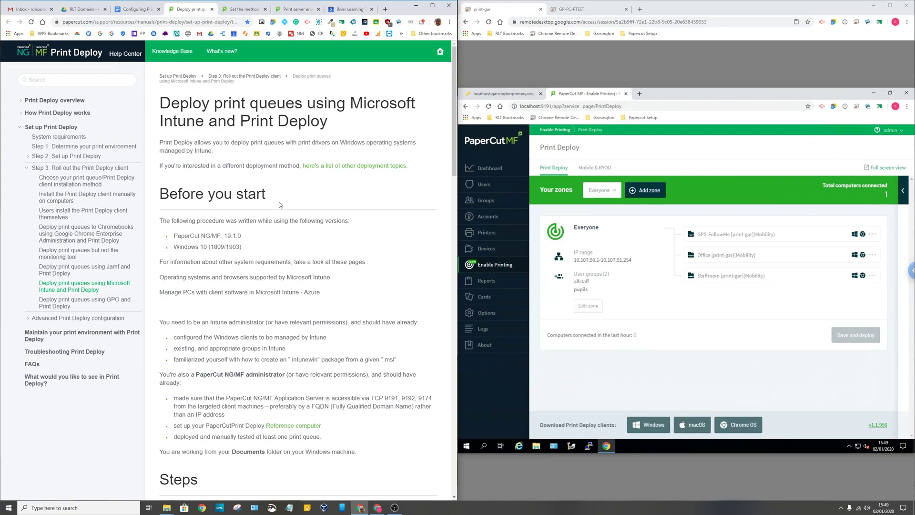
Step: Scroll the Intune deployment guide to the intunewin packaging heading
{"action": "scroll", "scroll_direction": "down", "scroll_amount": 3}
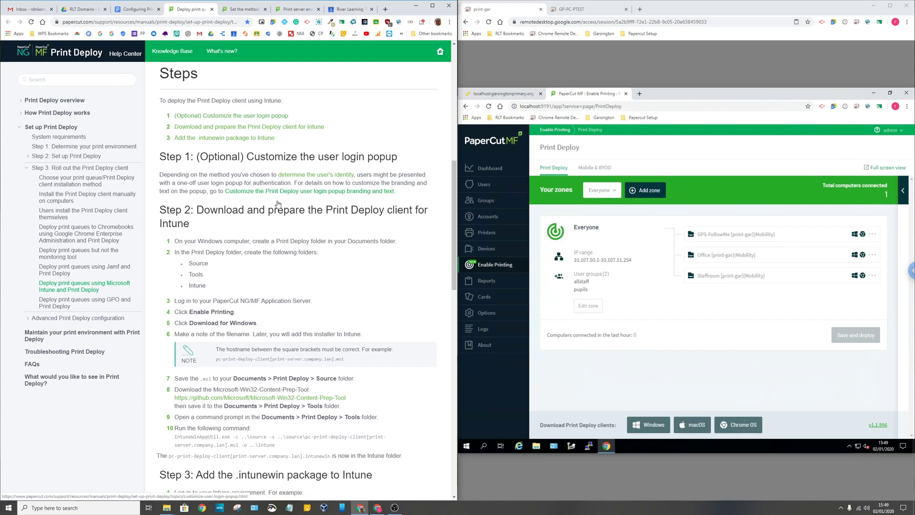
{"action": "scroll", "scroll_direction": "down", "scroll_amount": 3}
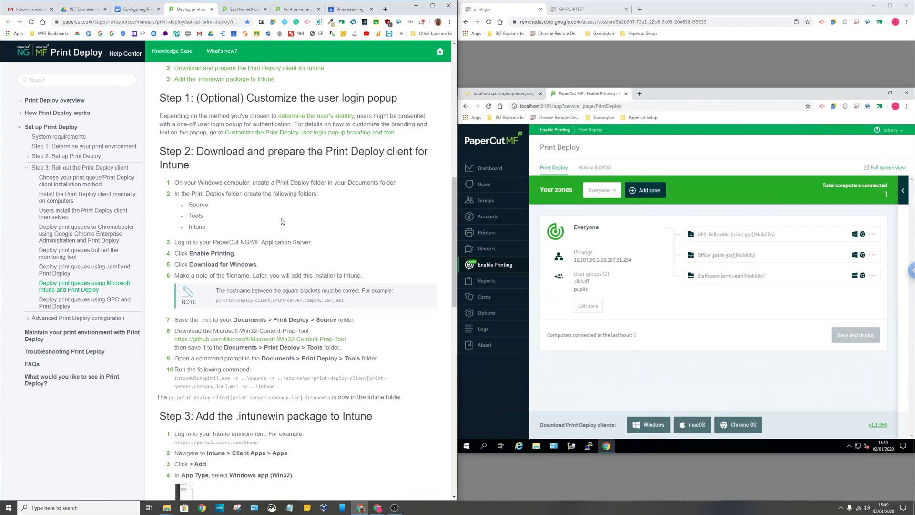
{"action": "mouse_move", "coordinate": [187, 200]}
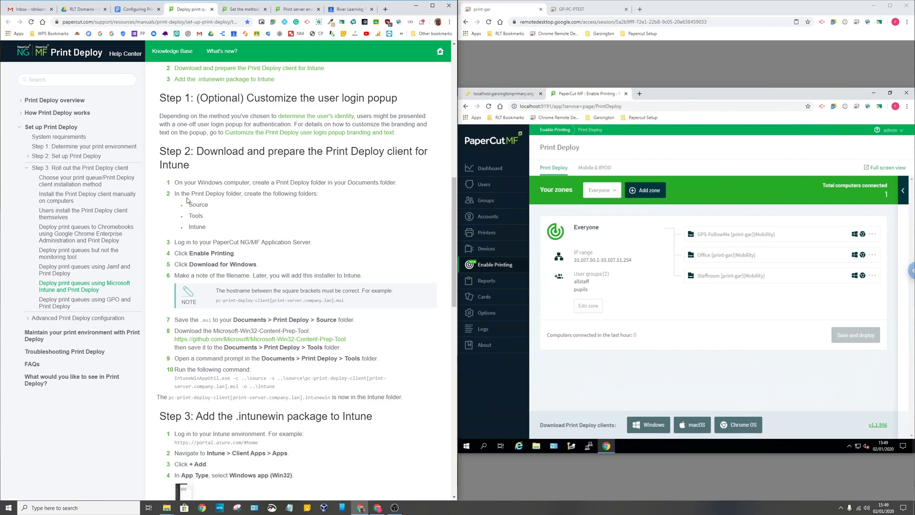
{"action": "scroll", "scroll_direction": "down", "scroll_amount": 3}
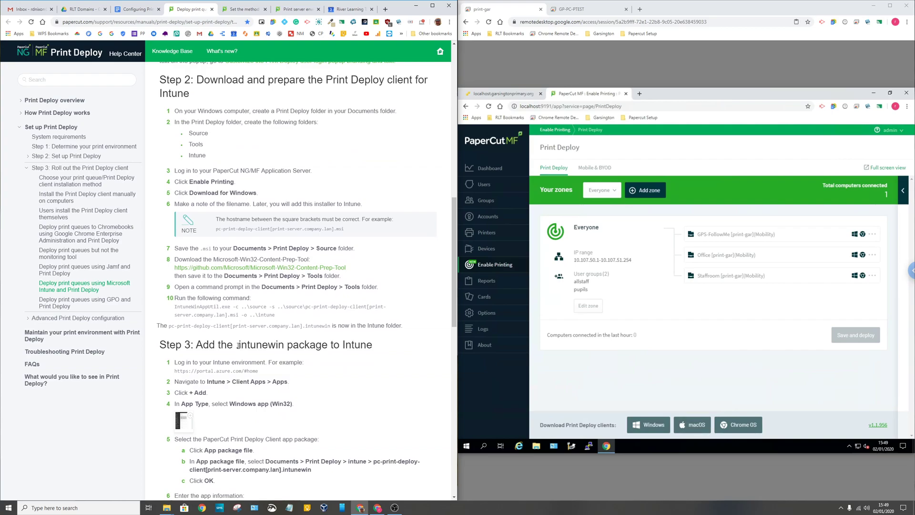
{"action": "double_click", "coordinate": [261, 344]}
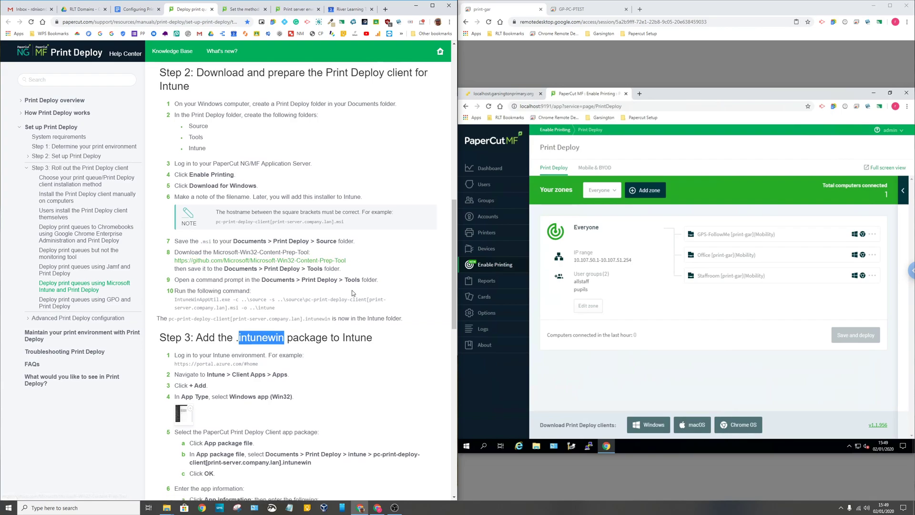
Step: Reach the install-command step and select the server_host parameter text
{"action": "scroll", "scroll_direction": "down", "scroll_amount": 3}
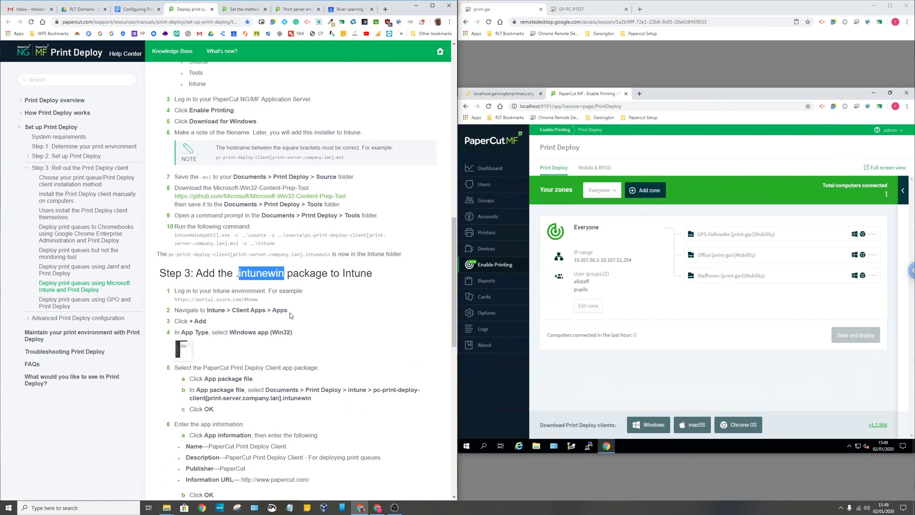
{"action": "scroll", "scroll_direction": "down", "scroll_amount": 3}
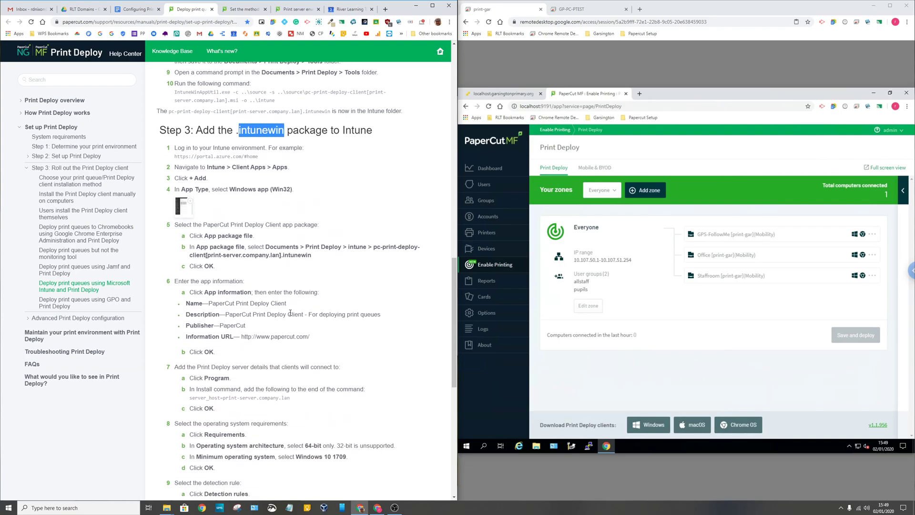
{"action": "scroll", "scroll_direction": "down", "scroll_amount": 3}
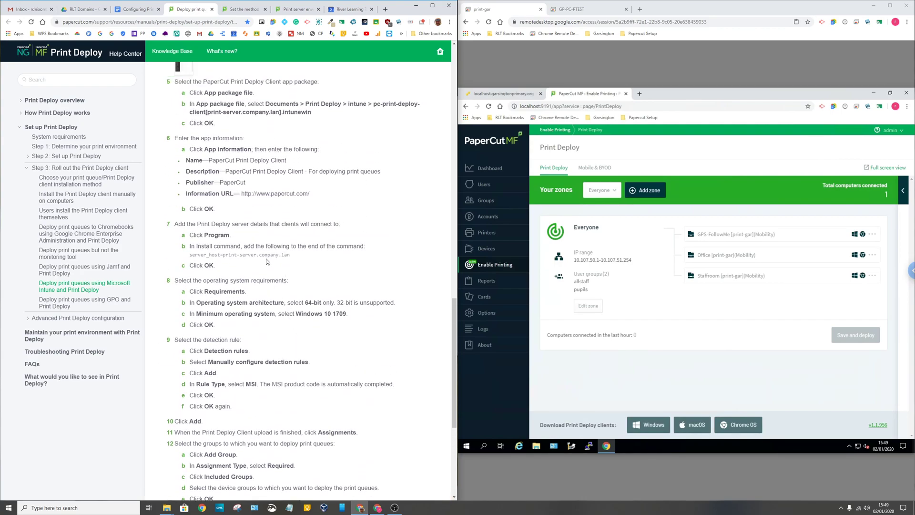
{"action": "left_click_drag", "start_coordinate": [221, 255], "coordinate": [290, 255]}
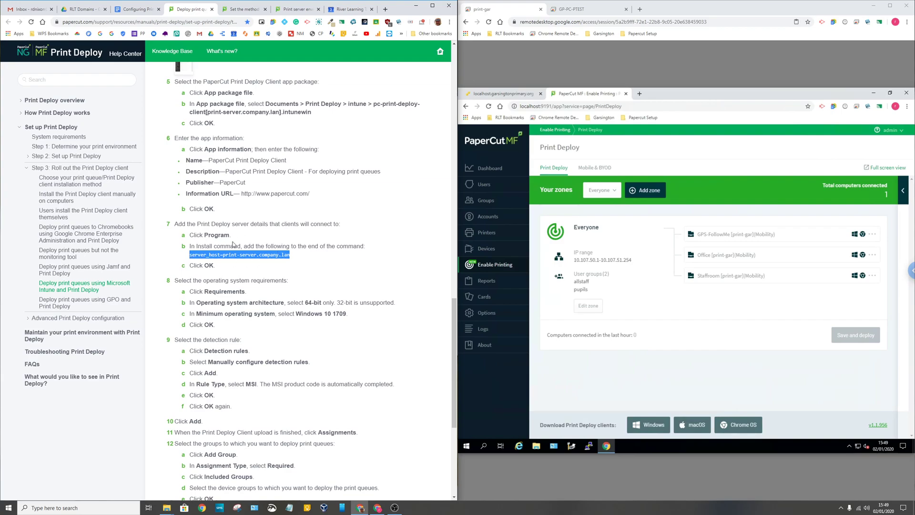
Step: Open the Intune admin center from the bookmarks in a new tab
{"action": "left_click", "coordinate": [385, 8]}
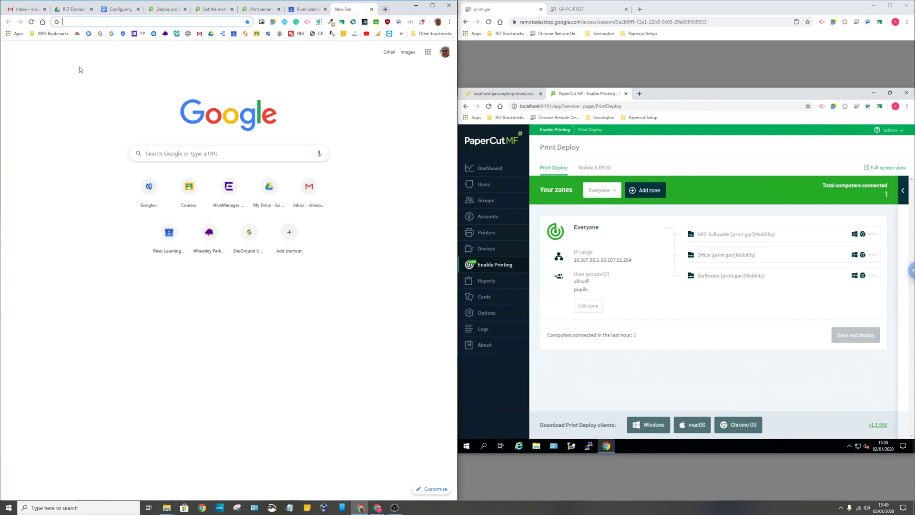
{"action": "left_click", "coordinate": [53, 33]}
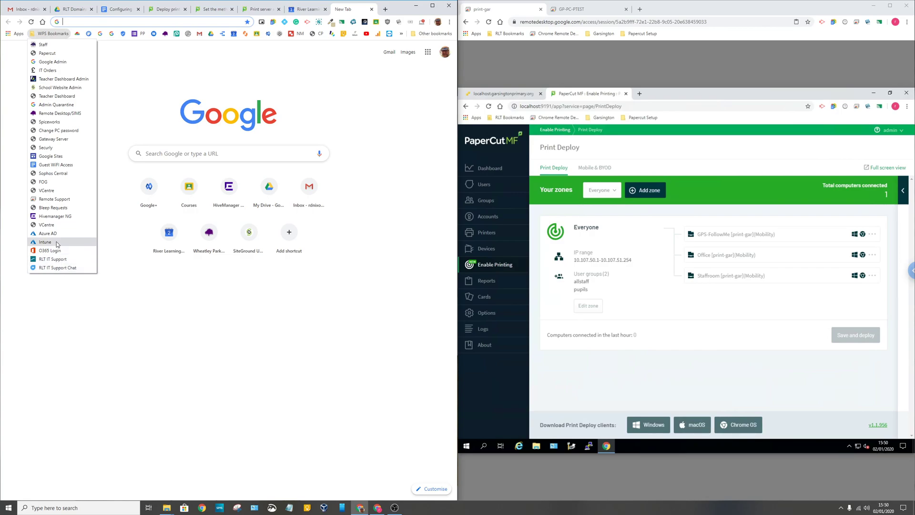
{"action": "left_click", "coordinate": [45, 241]}
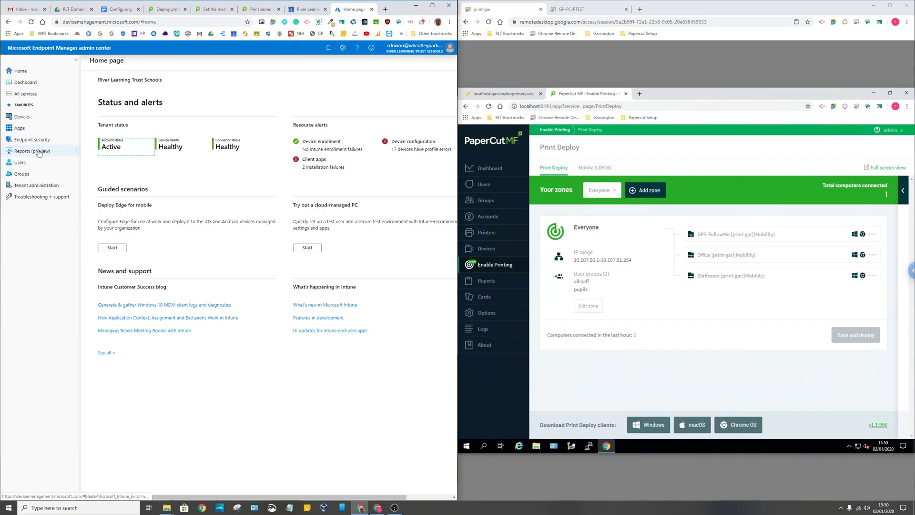
Step: Navigate through Devices to Apps > All apps, listing the Garsington PaperCut Print Deploy Client
{"action": "left_click", "coordinate": [20, 116]}
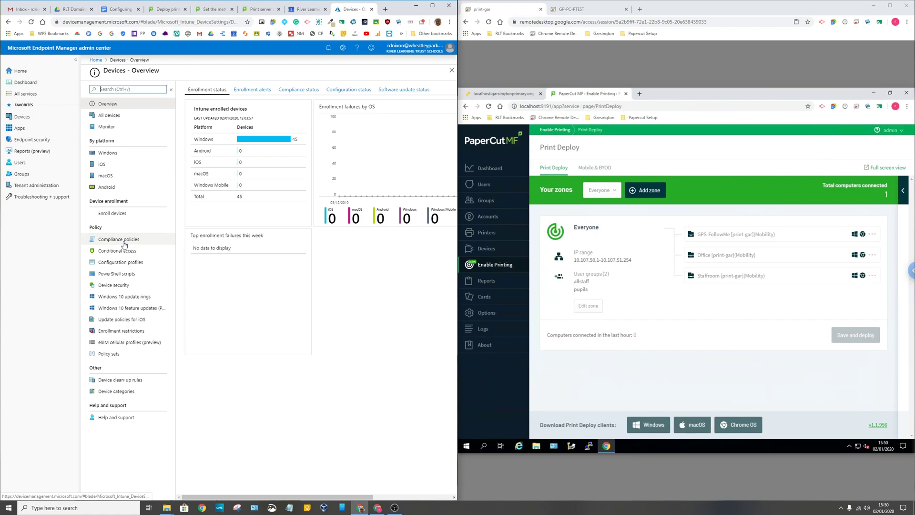
{"action": "left_click", "coordinate": [118, 240]}
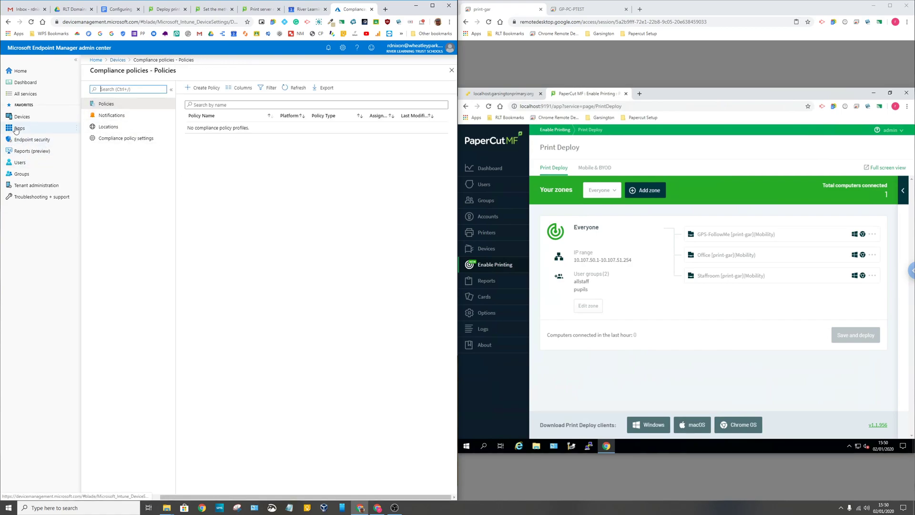
{"action": "left_click", "coordinate": [19, 128]}
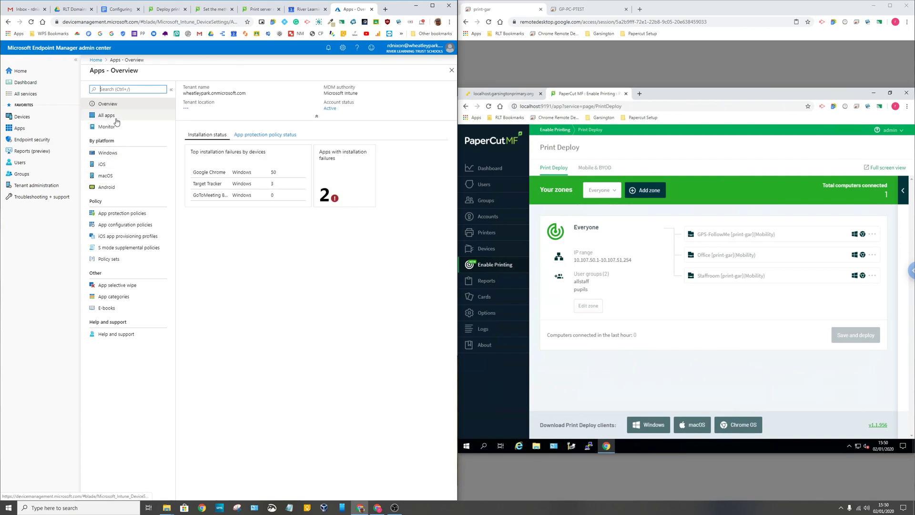
{"action": "left_click", "coordinate": [106, 115]}
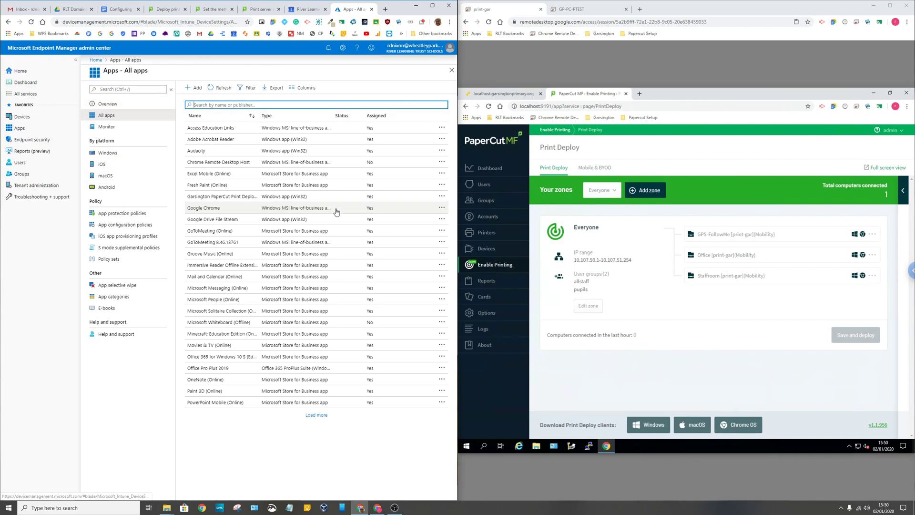
{"action": "mouse_move", "coordinate": [237, 199]}
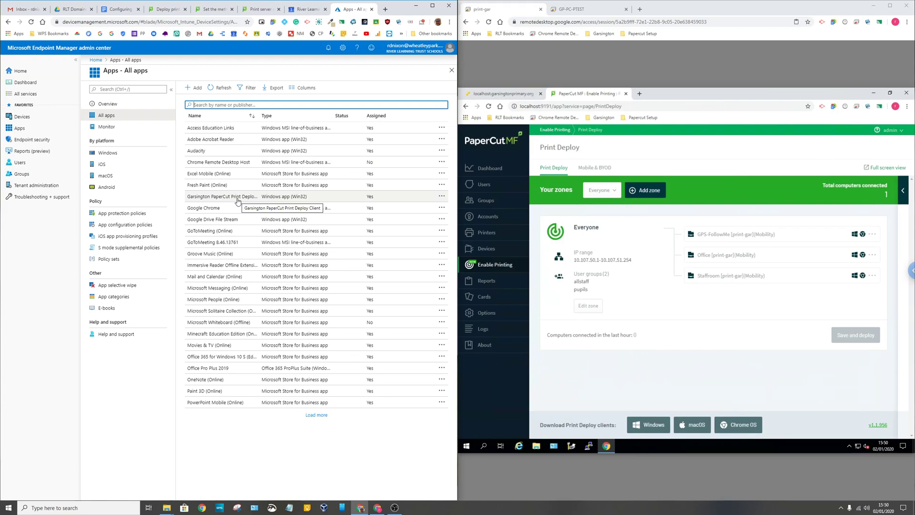
Step: Review the Print Deploy Client app's name, publisher and program install settings in Properties
{"action": "left_click", "coordinate": [221, 197]}
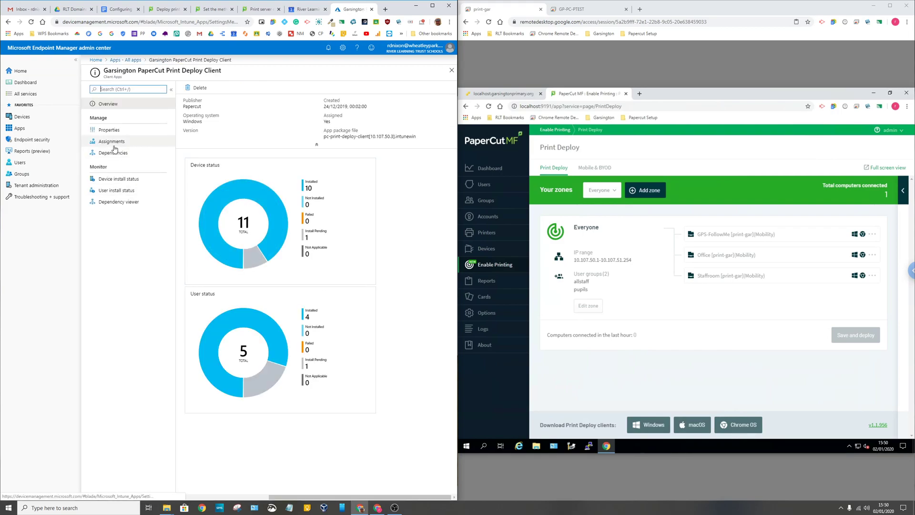
{"action": "left_click", "coordinate": [109, 129]}
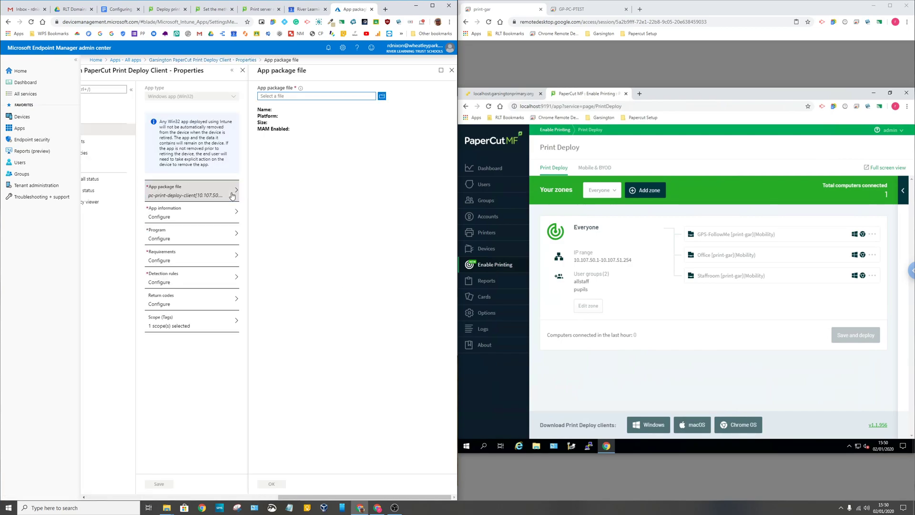
{"action": "left_click", "coordinate": [199, 216]}
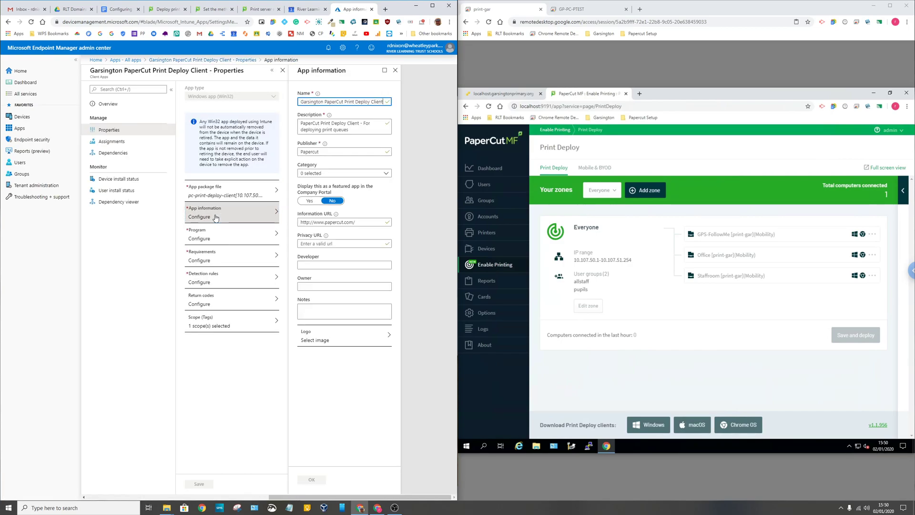
{"action": "mouse_move", "coordinate": [222, 242]}
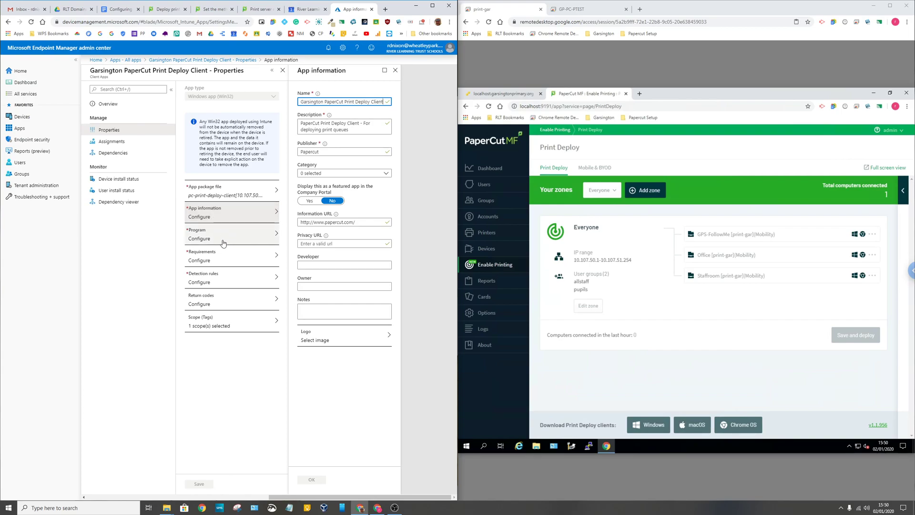
{"action": "left_click", "coordinate": [222, 239]}
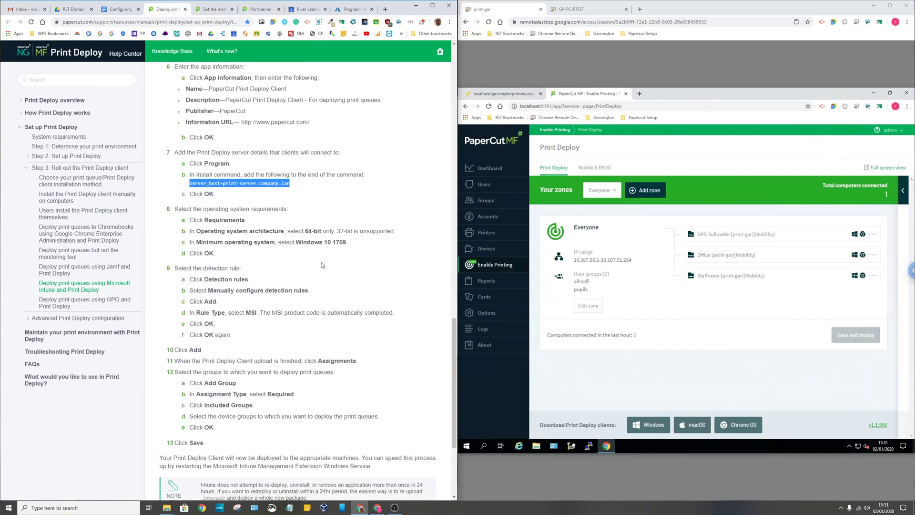
Step: Scroll through the Intune install-command steps toward the login popup customization guide
{"action": "scroll", "scroll_direction": "down", "scroll_amount": 3}
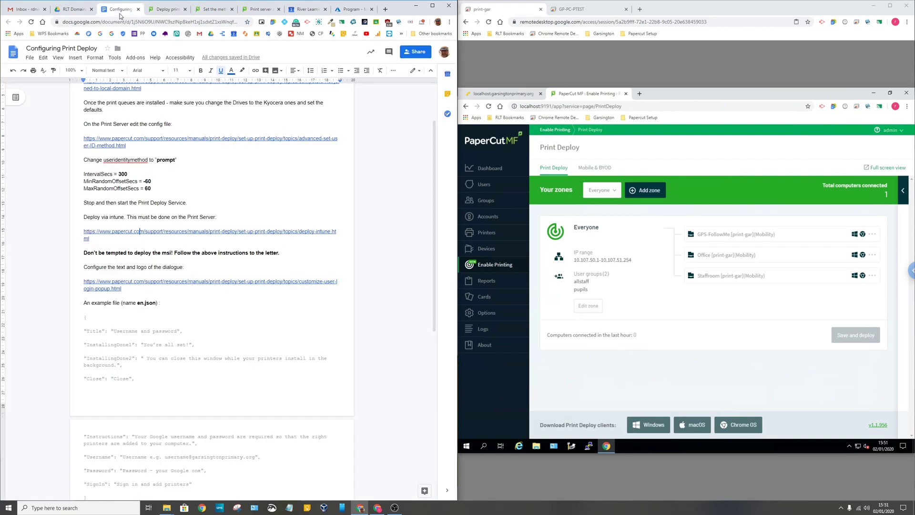
{"action": "scroll", "scroll_direction": "down", "scroll_amount": 3}
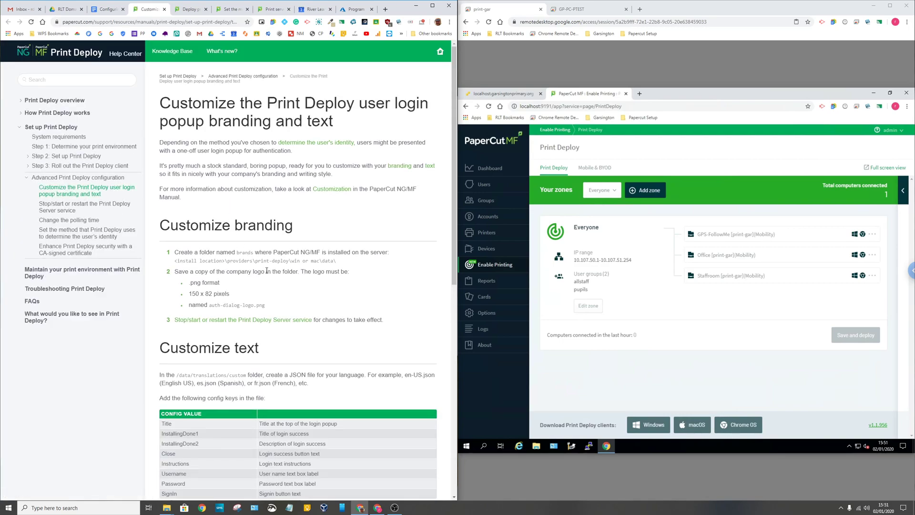
{"action": "mouse_move", "coordinate": [284, 261]}
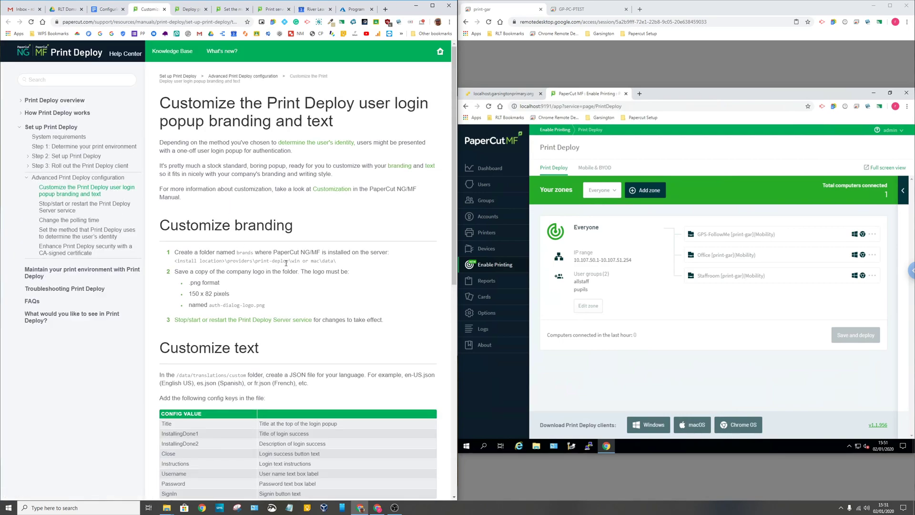
Step: Scroll to the Customize text table with its config keys and sample JSON
{"action": "scroll", "scroll_direction": "down", "scroll_amount": 3}
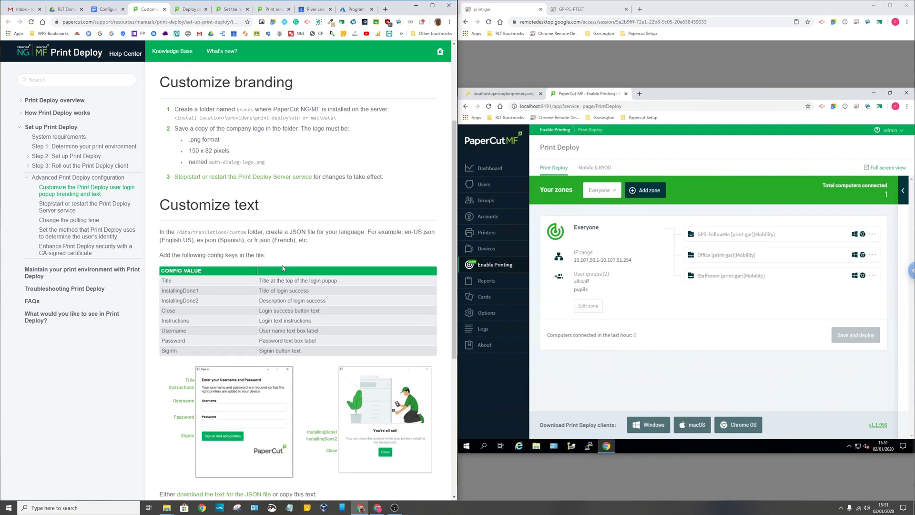
{"action": "scroll", "scroll_direction": "down", "scroll_amount": 3}
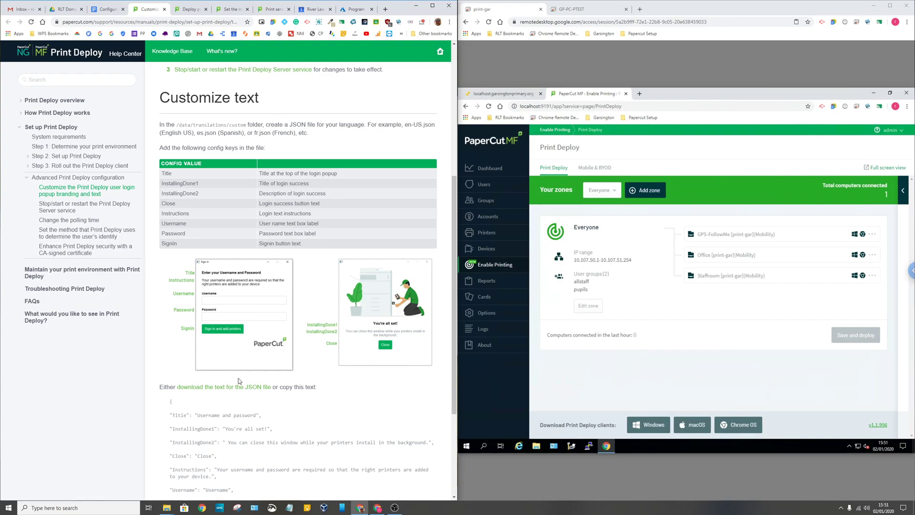
{"action": "mouse_move", "coordinate": [228, 295]}
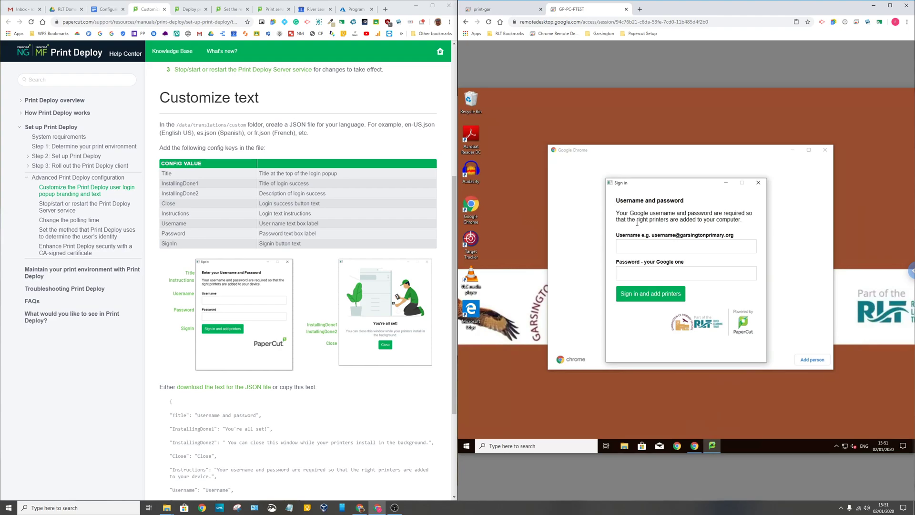
{"action": "mouse_move", "coordinate": [639, 222]}
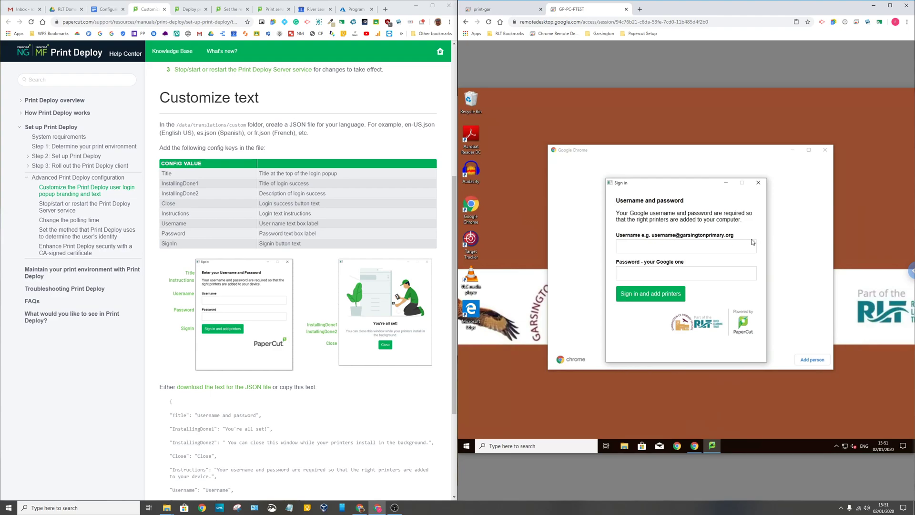
{"action": "mouse_move", "coordinate": [654, 240]}
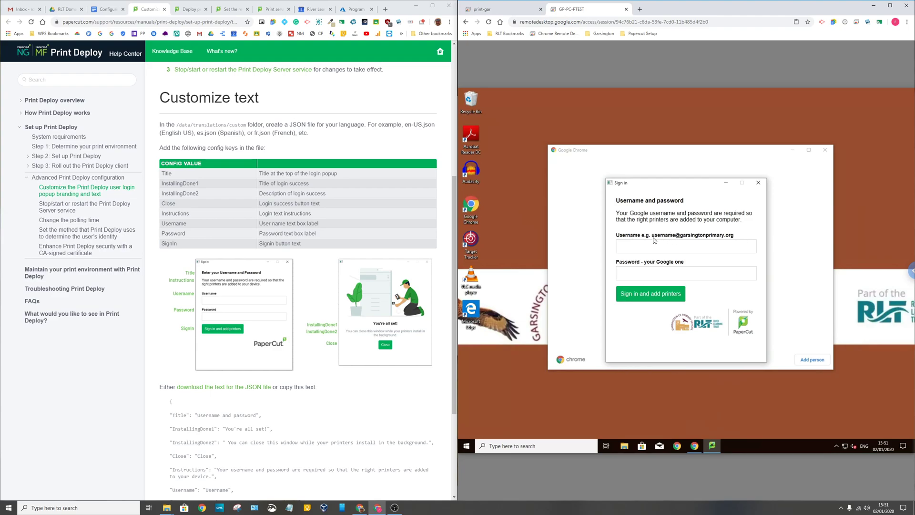
{"action": "mouse_move", "coordinate": [688, 238]}
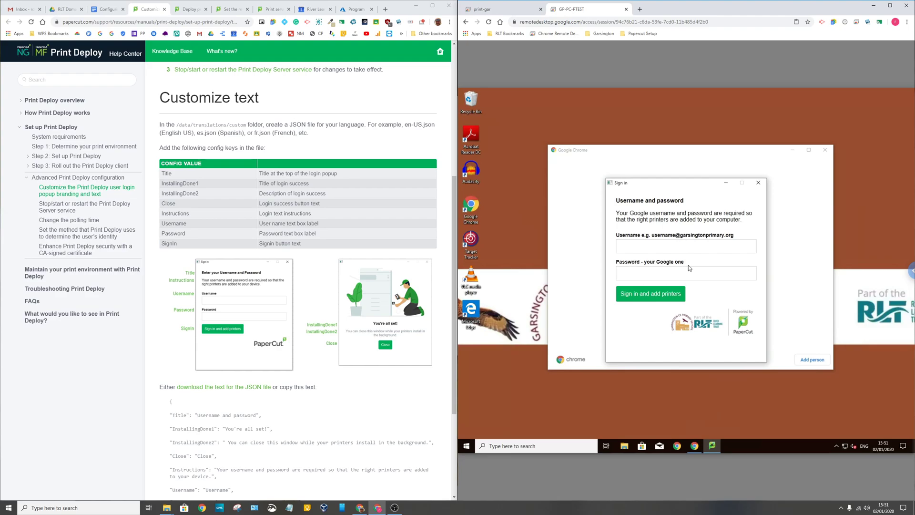
{"action": "mouse_move", "coordinate": [682, 330]}
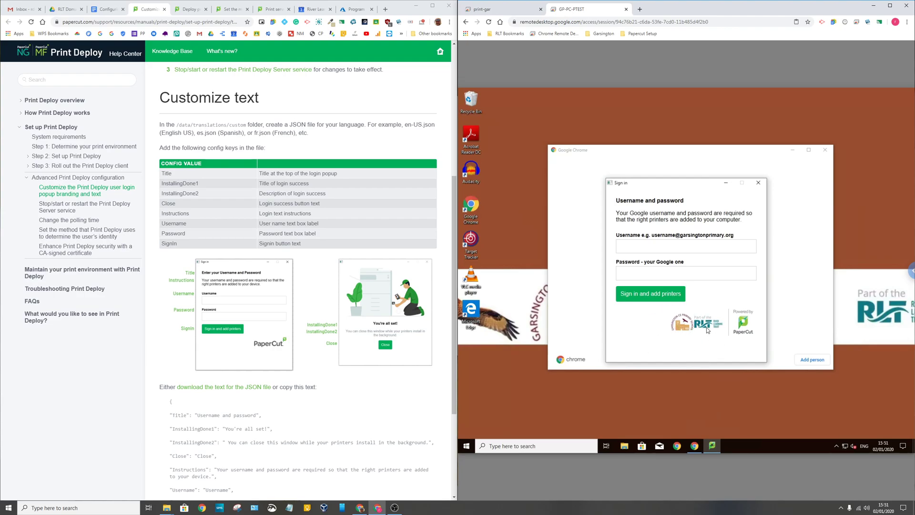
{"action": "mouse_move", "coordinate": [389, 335]}
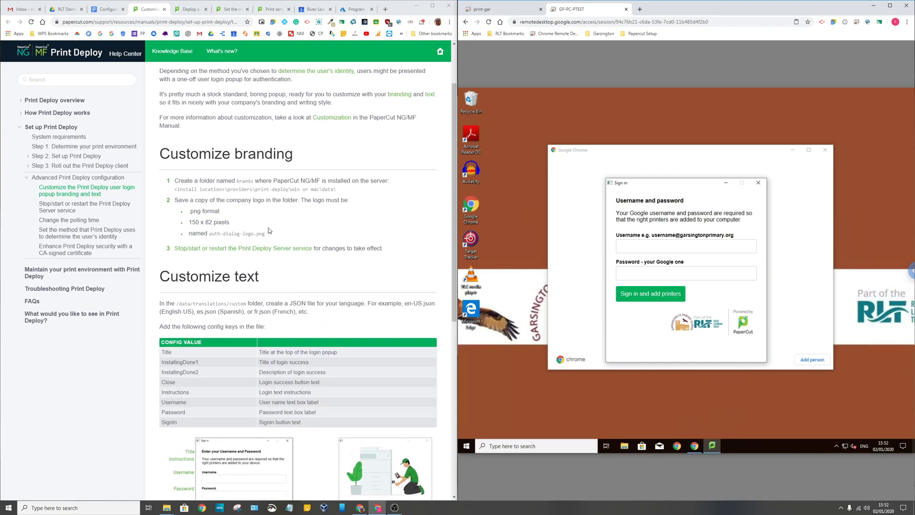
Step: Drag-select the Customize branding steps covering the brands folder and logo requirements
{"action": "left_click_drag", "start_coordinate": [200, 222], "coordinate": [384, 248]}
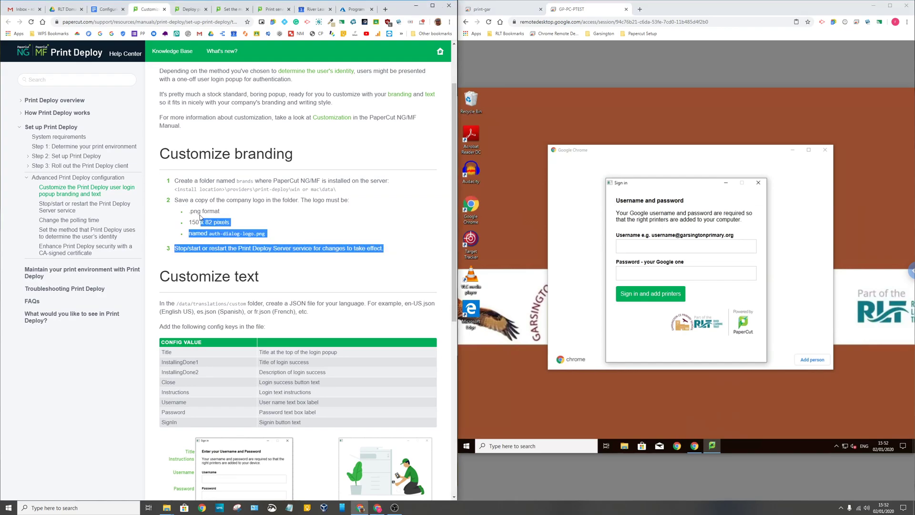
{"action": "left_click_drag", "start_coordinate": [201, 222], "coordinate": [174, 180]}
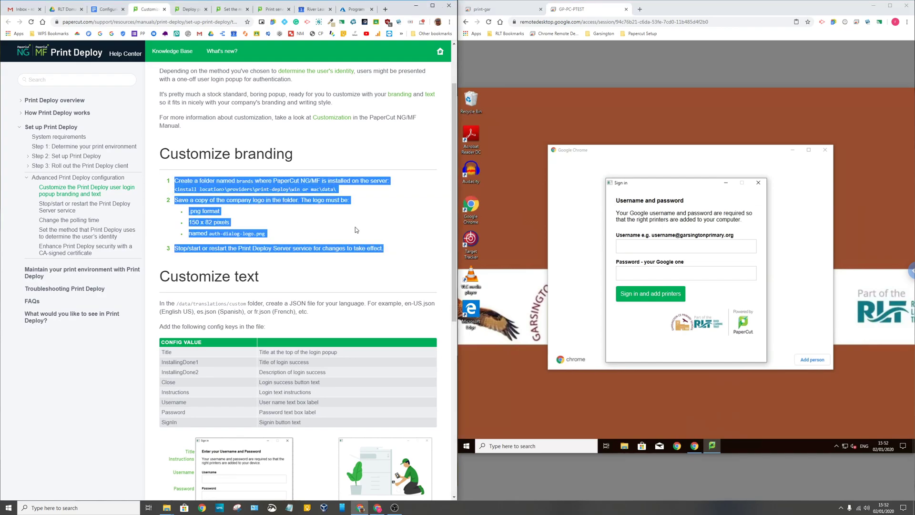
{"action": "mouse_move", "coordinate": [347, 231]}
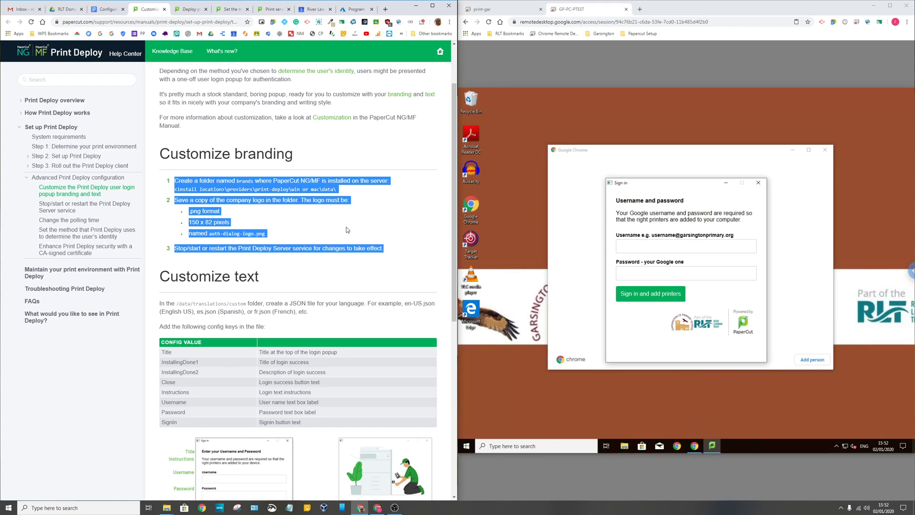
{"action": "mouse_move", "coordinate": [343, 228]}
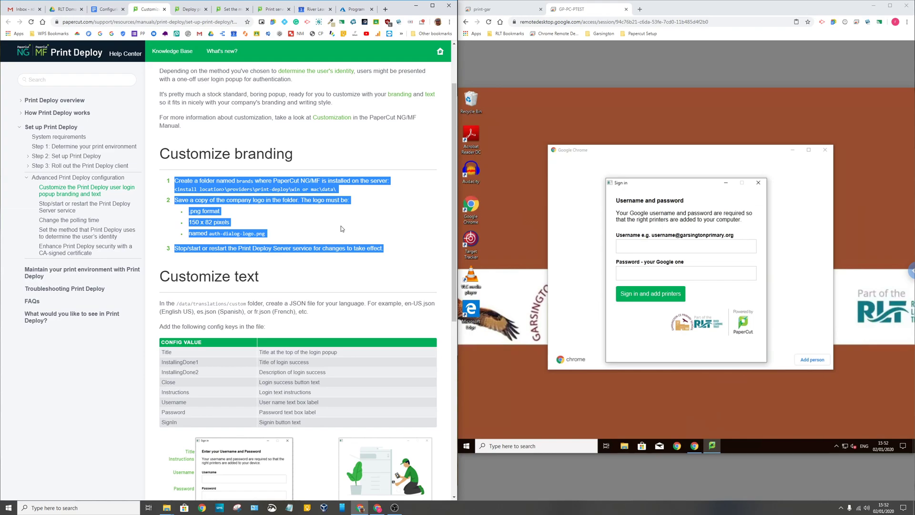
{"action": "mouse_move", "coordinate": [463, 377]}
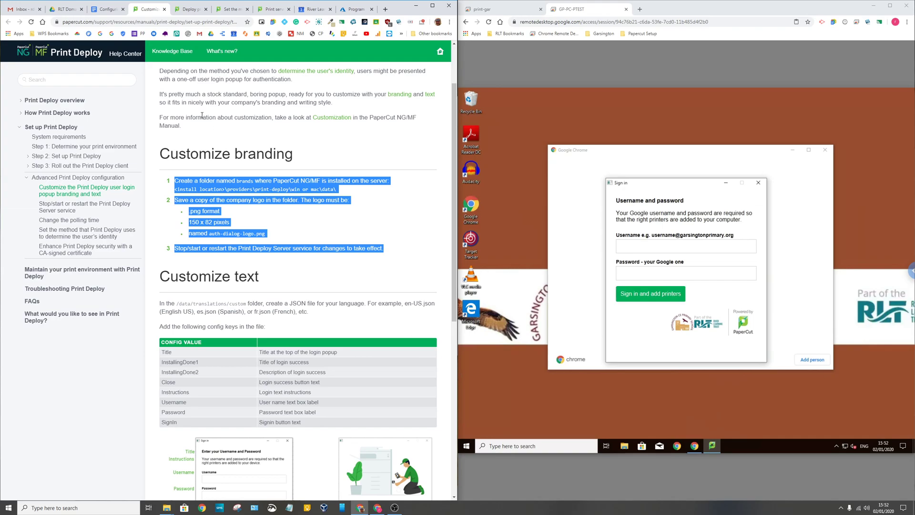
{"action": "mouse_move", "coordinate": [108, 9]}
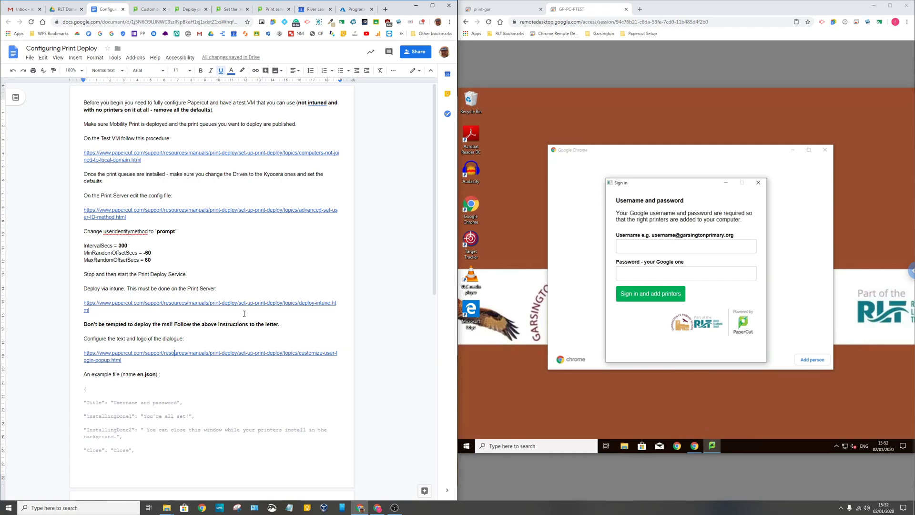
{"action": "mouse_move", "coordinate": [250, 267]}
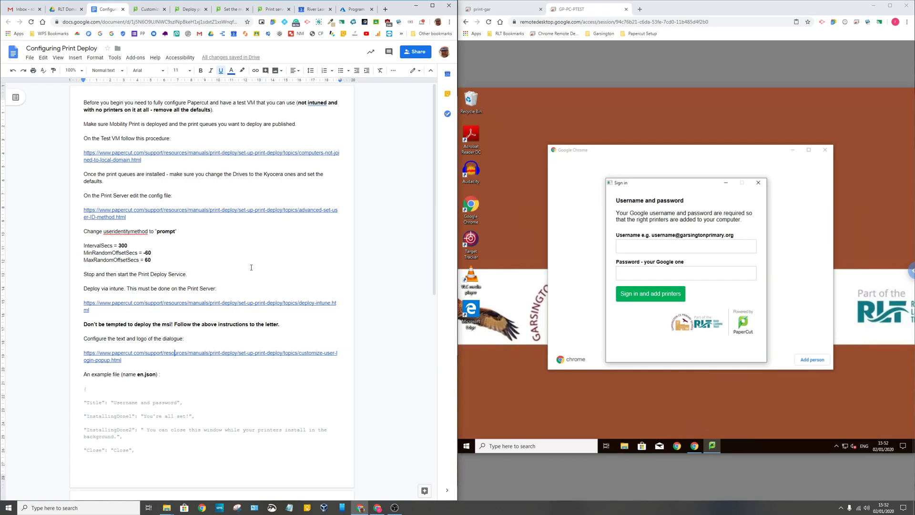